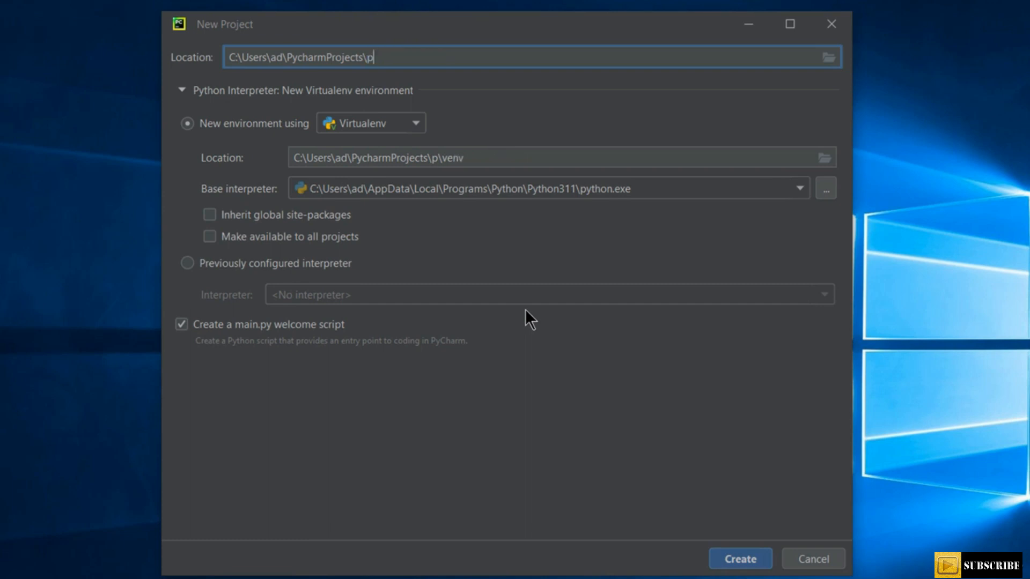
Create the python_bootcamp project in PycharmProjects with a Virtualenv interpreter.
{"action": "type", "text": "ython_boo"}
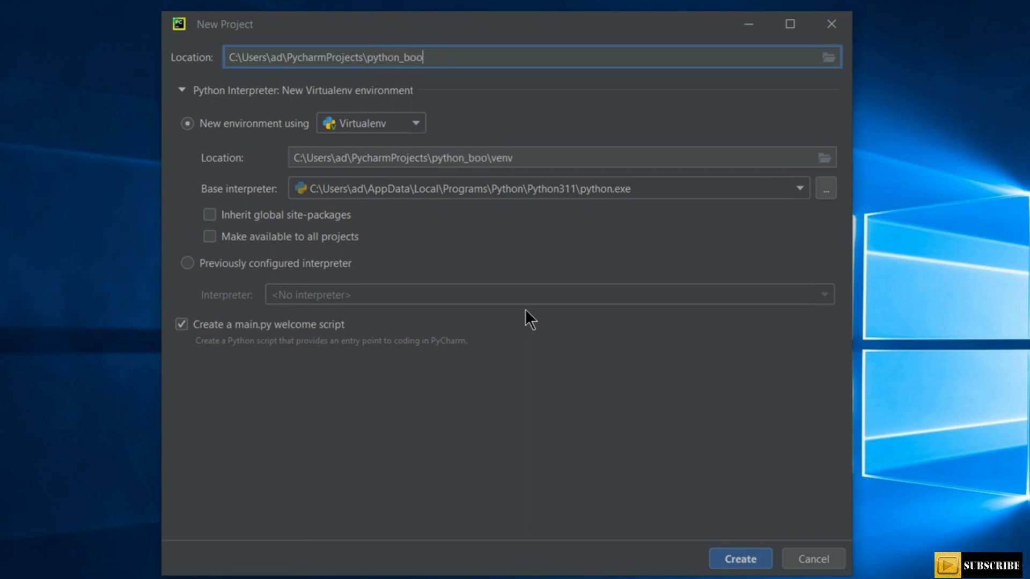
{"action": "type", "text": "tcamp"}
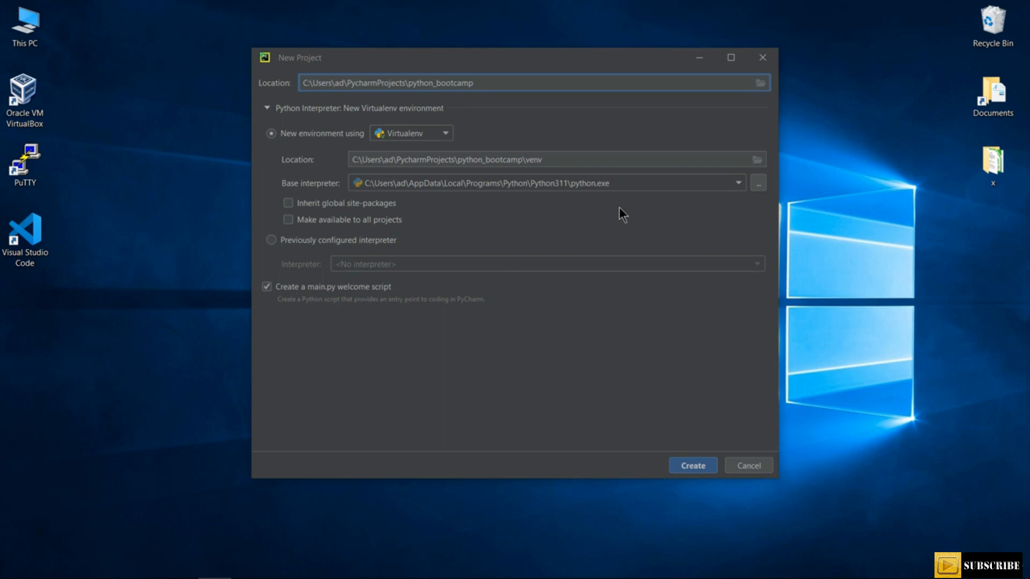
{"action": "left_click", "coordinate": [692, 465]}
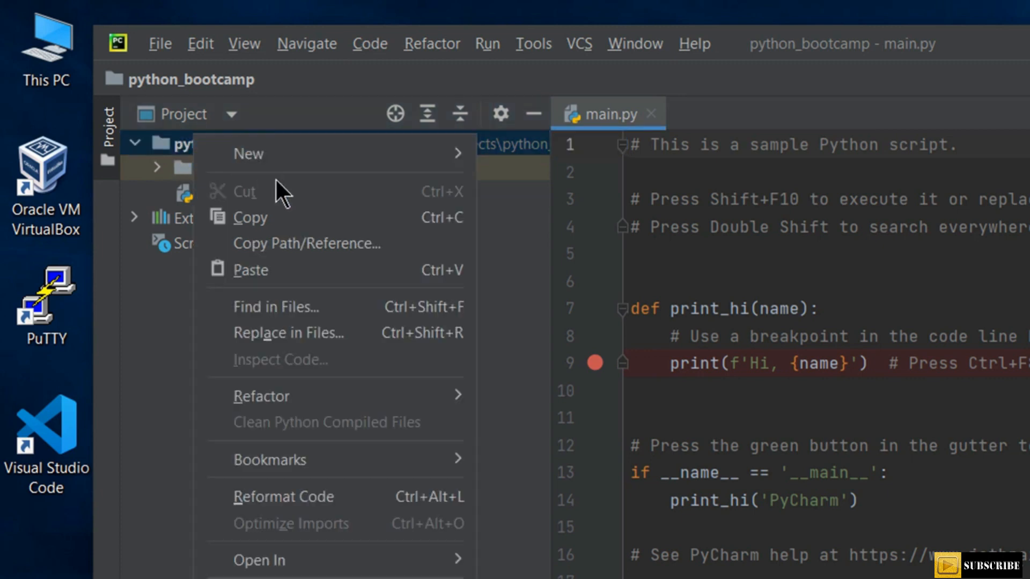
{"action": "mouse_move", "coordinate": [248, 154]}
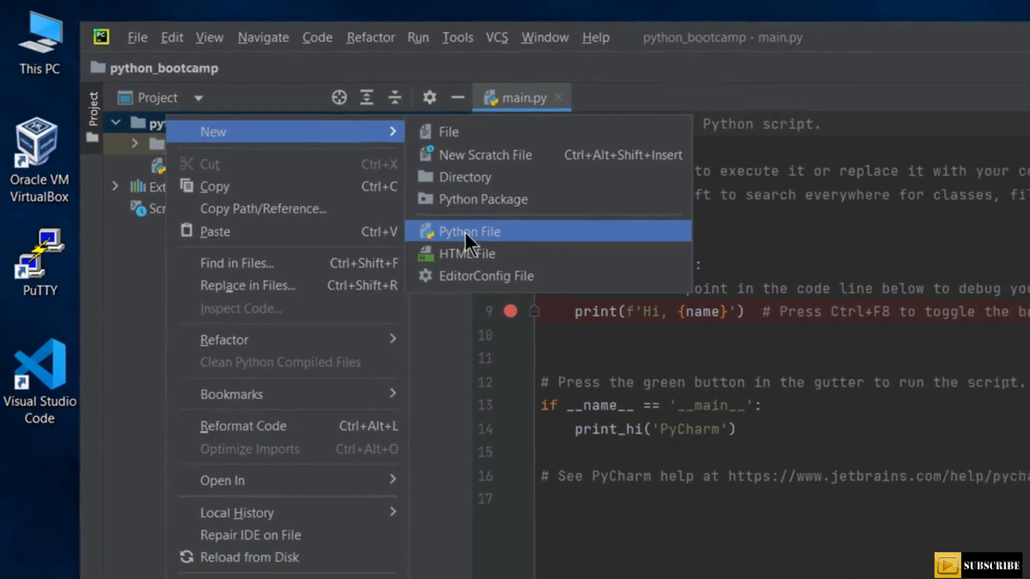
Add a new Python file named my_script to the project.
{"action": "left_click", "coordinate": [465, 231]}
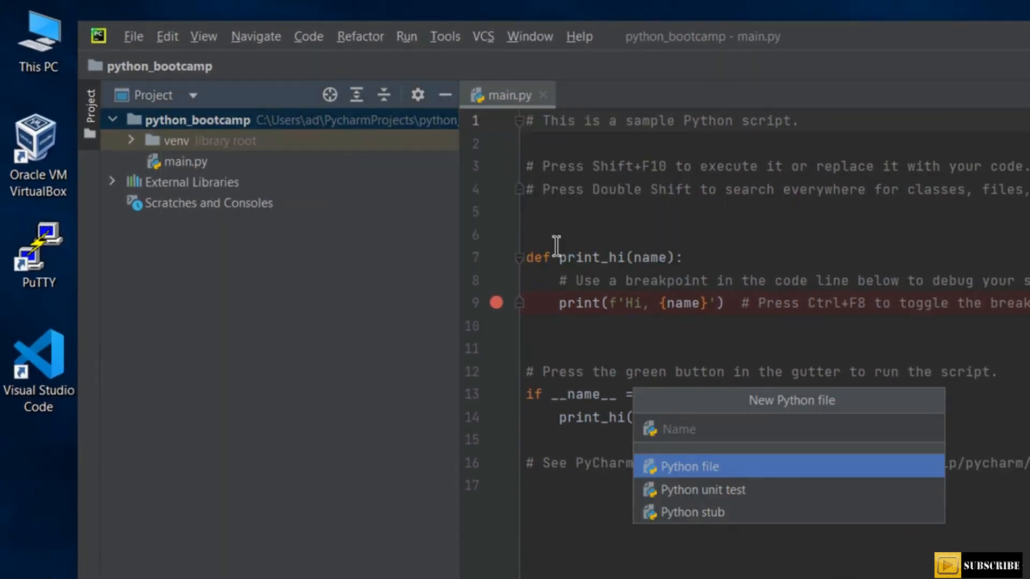
{"action": "type", "text": "my_script"}
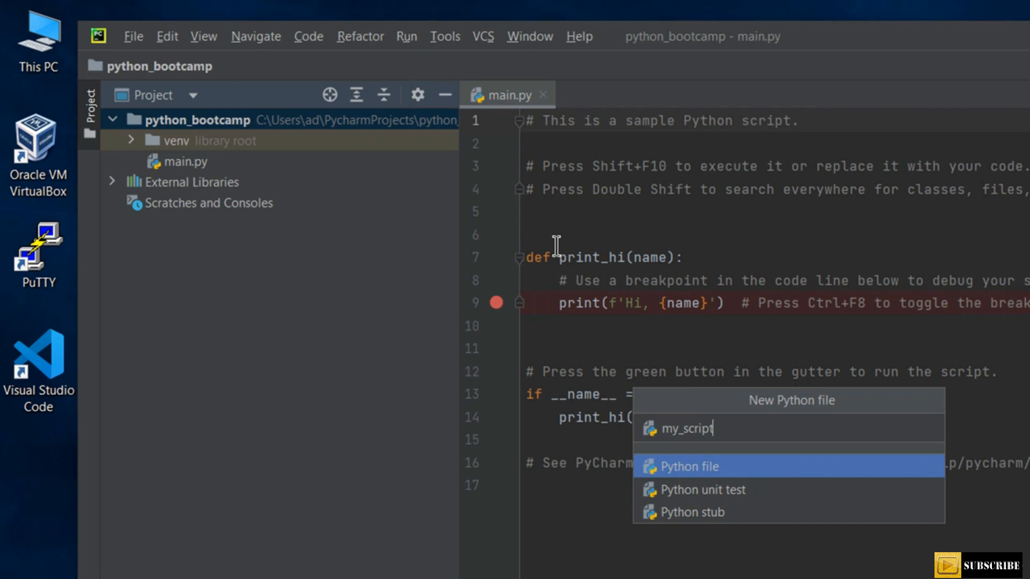
{"action": "key", "text": "Enter"}
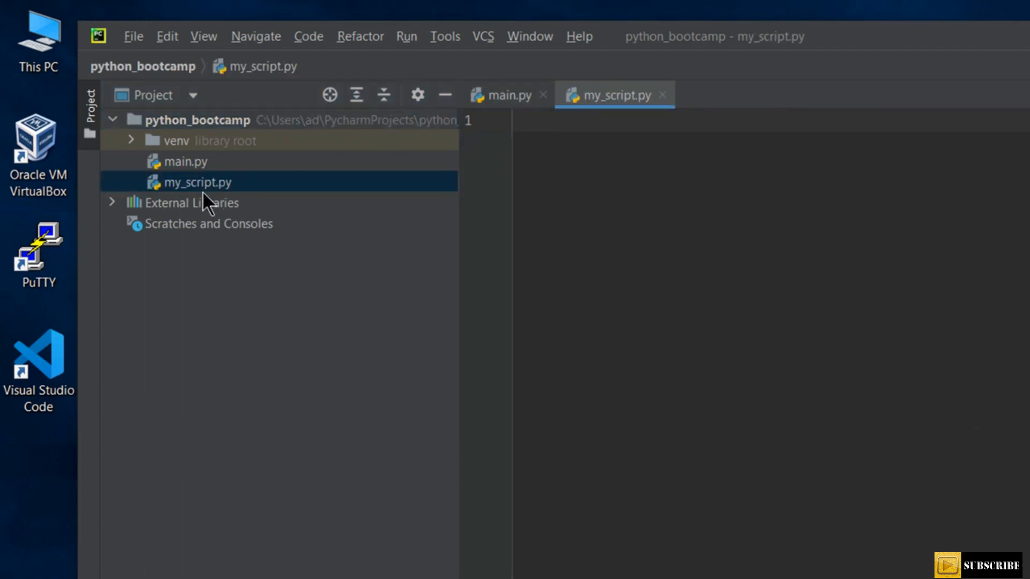
{"action": "mouse_move", "coordinate": [227, 191]}
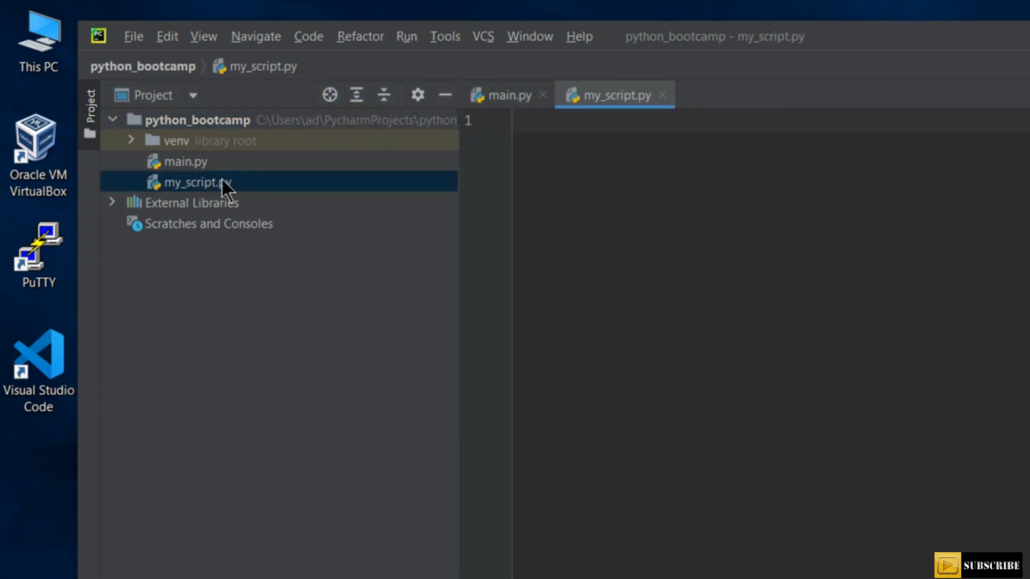
Open my_script.py in the editor and maximize the PyCharm window.
{"action": "double_click", "coordinate": [194, 182]}
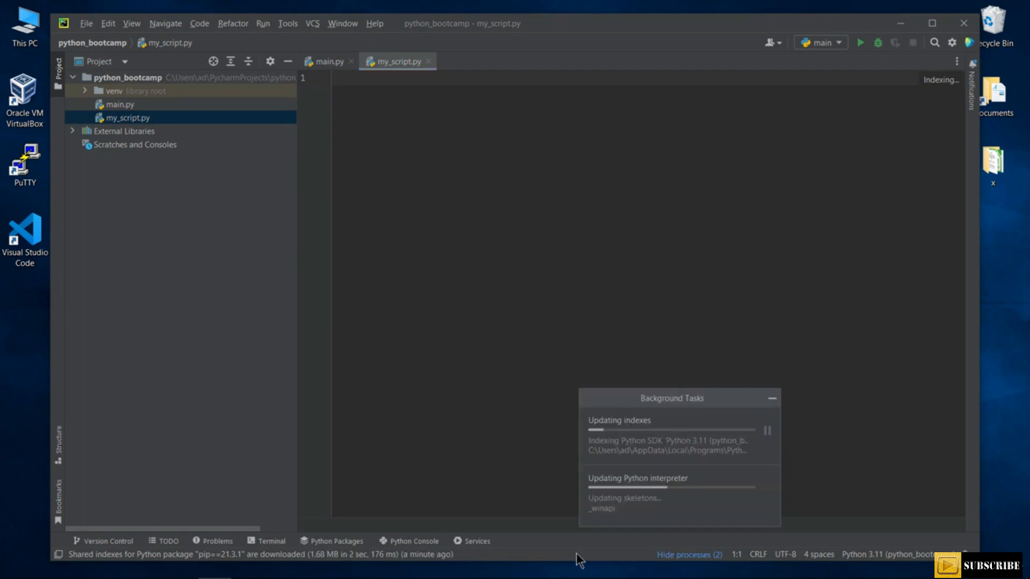
{"action": "mouse_move", "coordinate": [629, 426]}
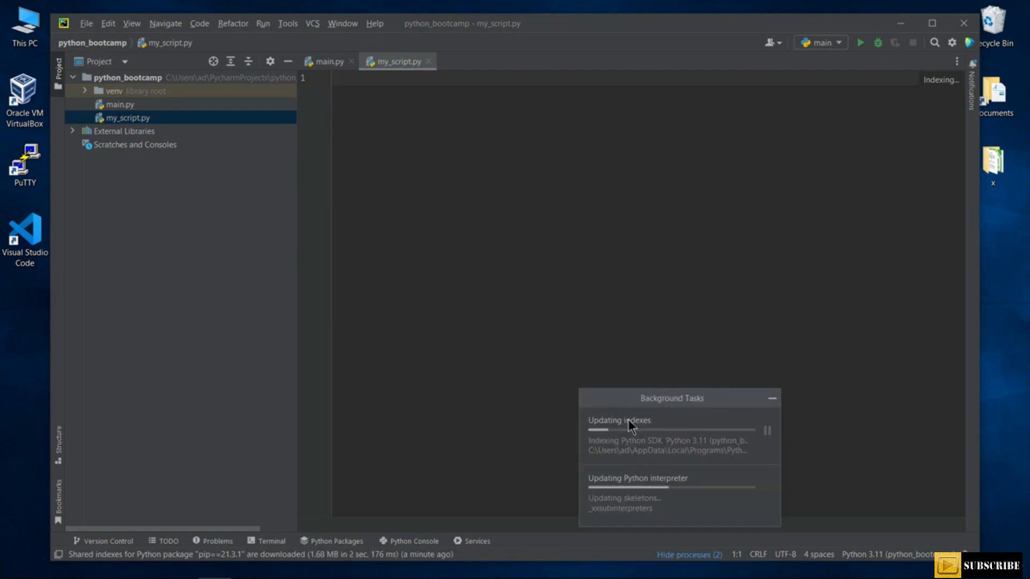
{"action": "mouse_move", "coordinate": [644, 432]}
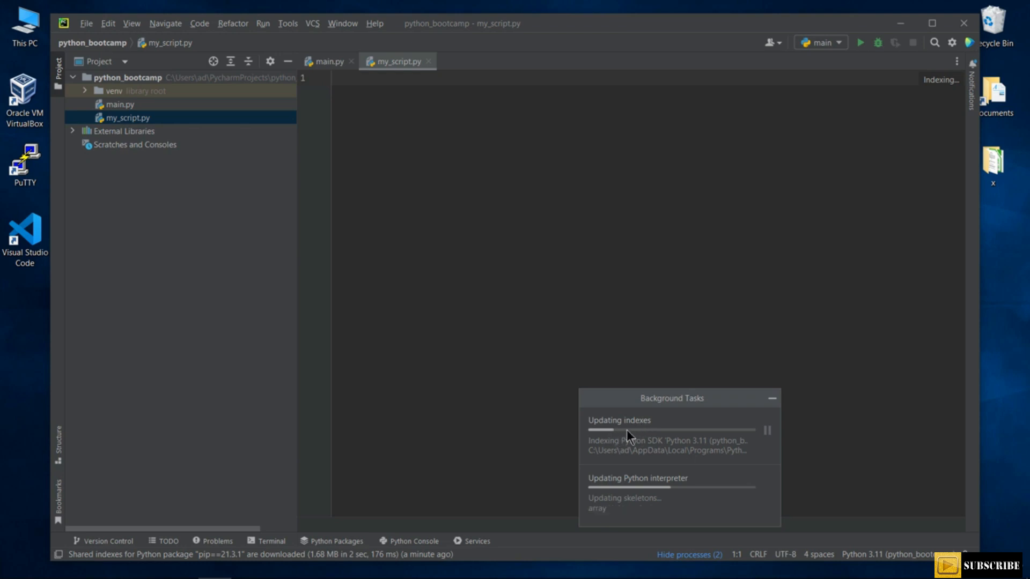
{"action": "left_click", "coordinate": [772, 398]}
{"action": "type", "text": "p"}
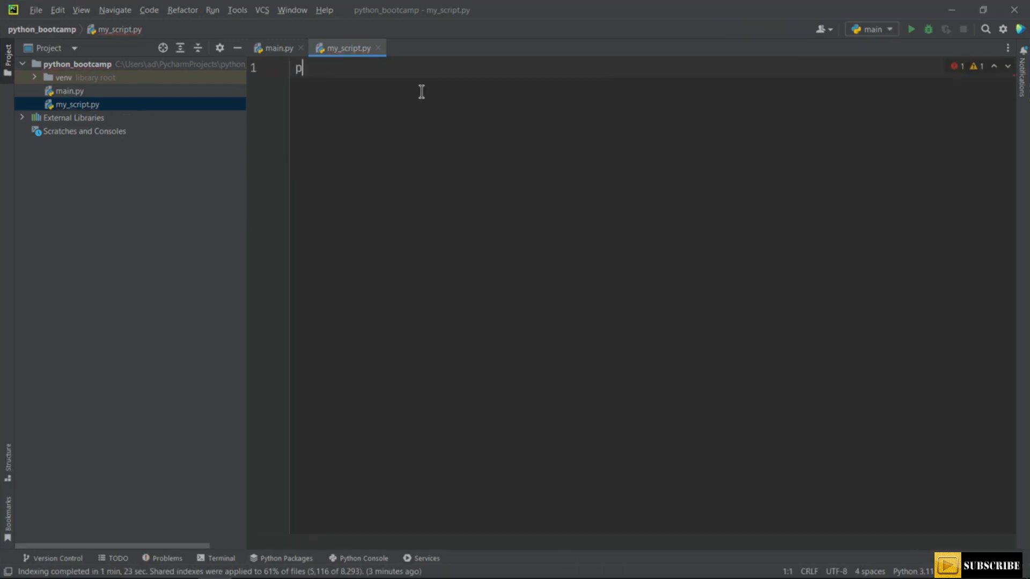
Write print('Hello Python World!') on line 1 and x = 10 on line 2.
{"action": "type", "text": "rint('')"}
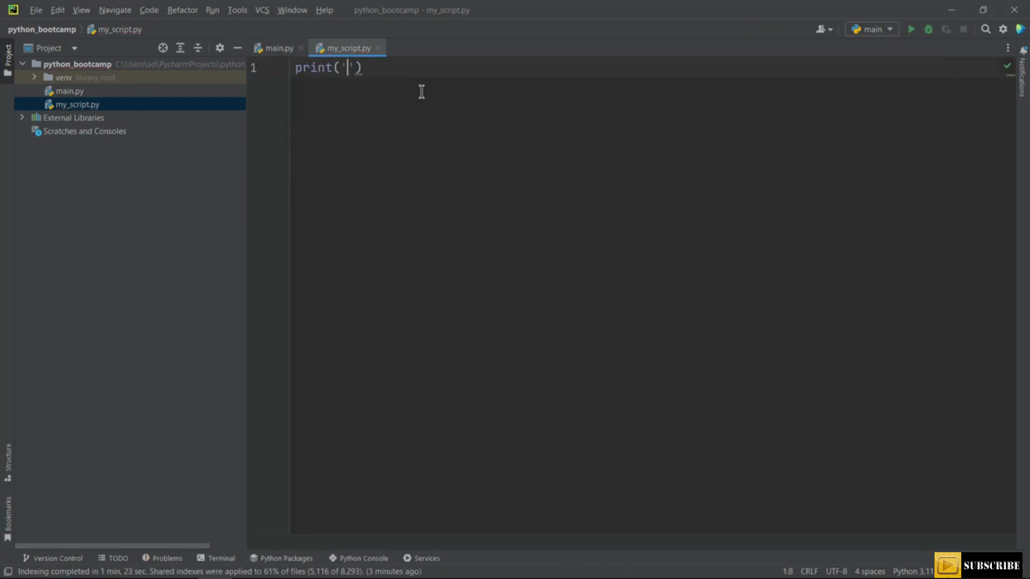
{"action": "type", "text": "Hello"}
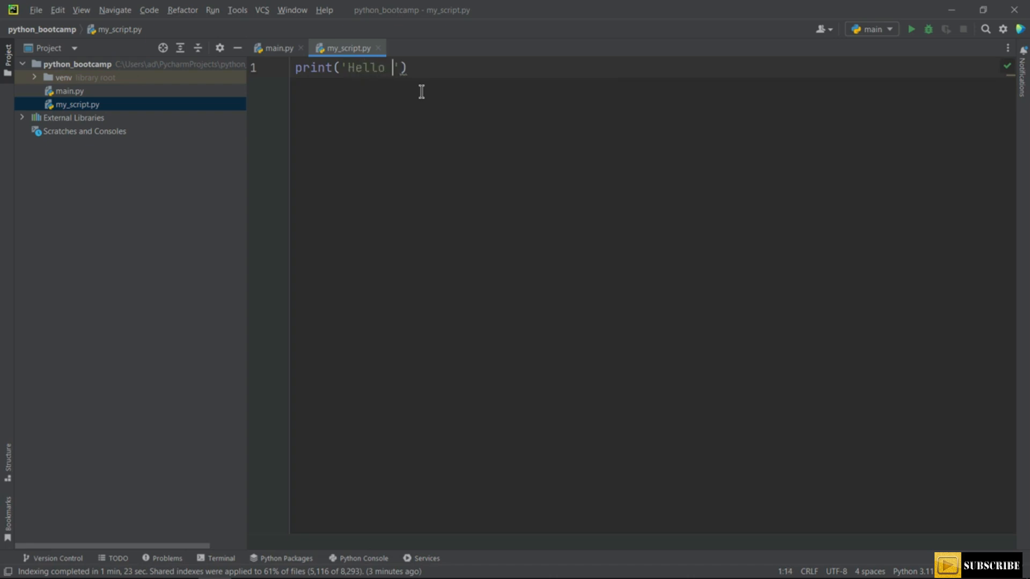
{"action": "type", "text": "Python"}
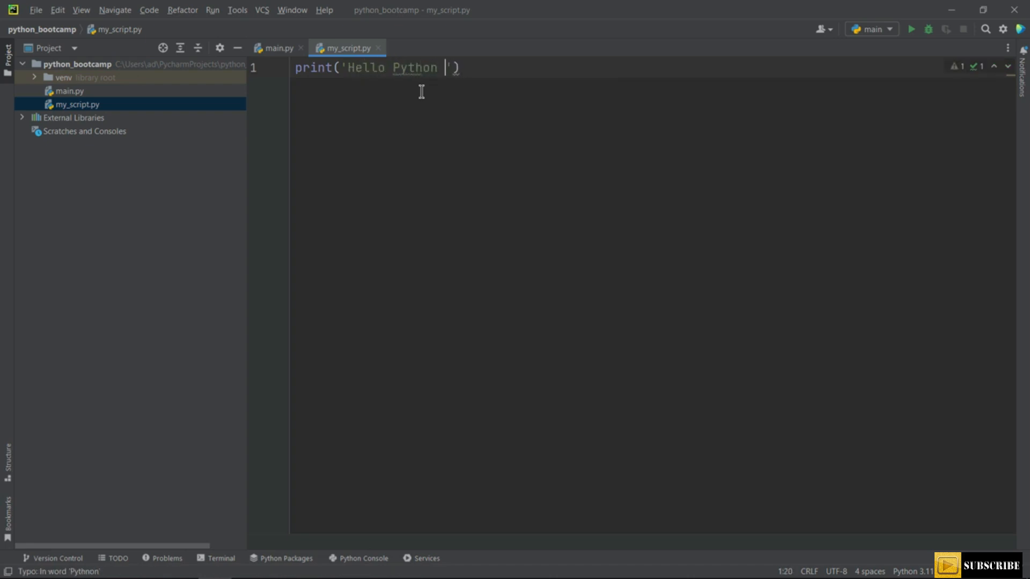
{"action": "type", "text": "World!"}
{"action": "type", "text": "x"}
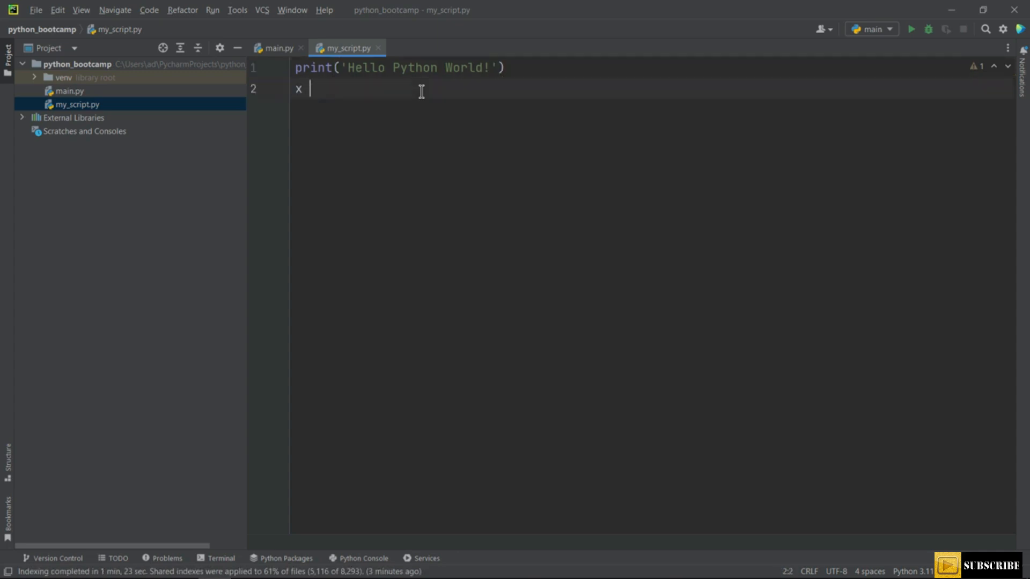
{"action": "type", "text": "= 10"}
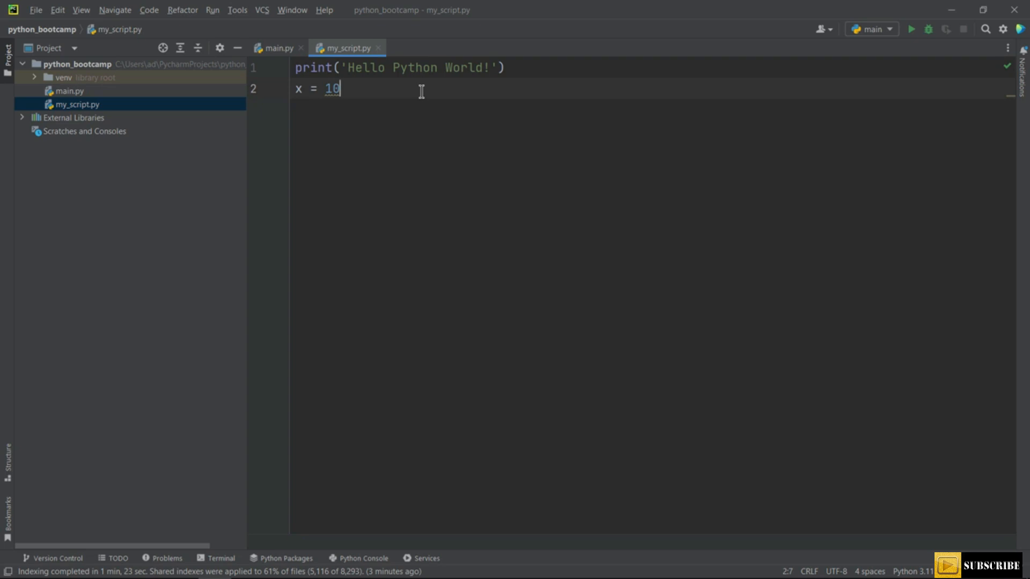
{"action": "mouse_move", "coordinate": [342, 128]}
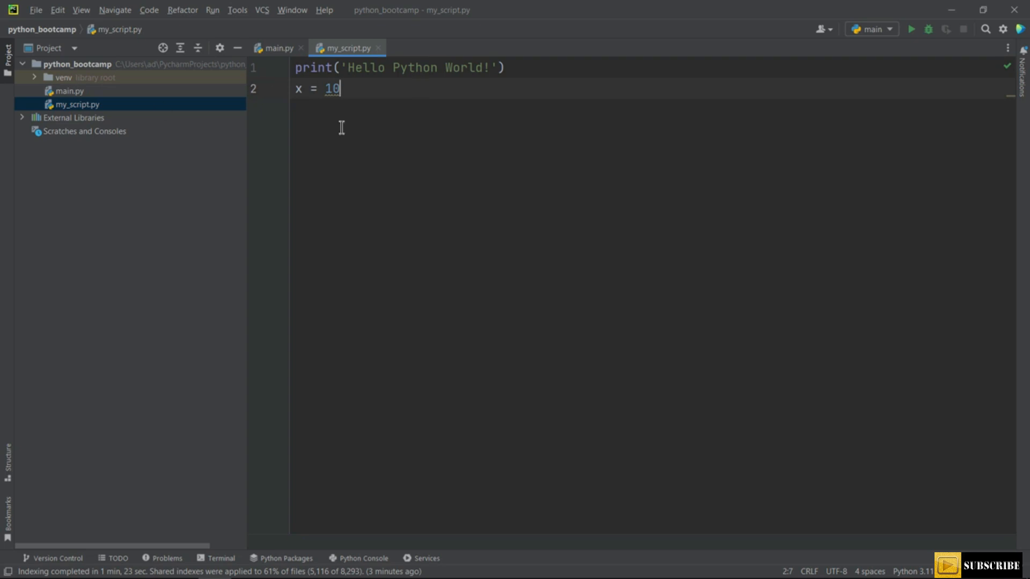
Run my_script from the editor context menu, printing Hello Python World! with exit code 0.
{"action": "right_click", "coordinate": [342, 128]}
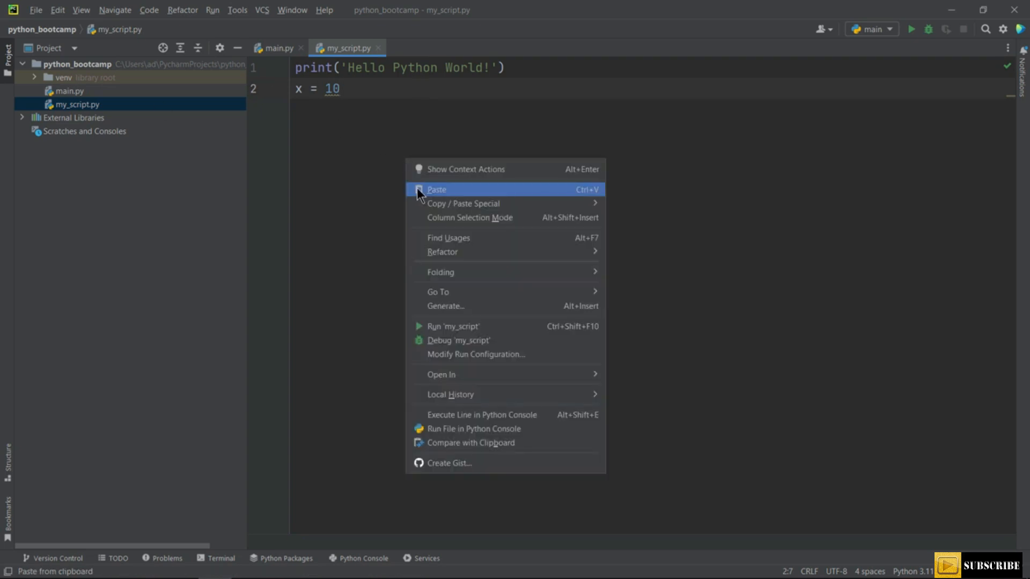
{"action": "mouse_move", "coordinate": [442, 252]}
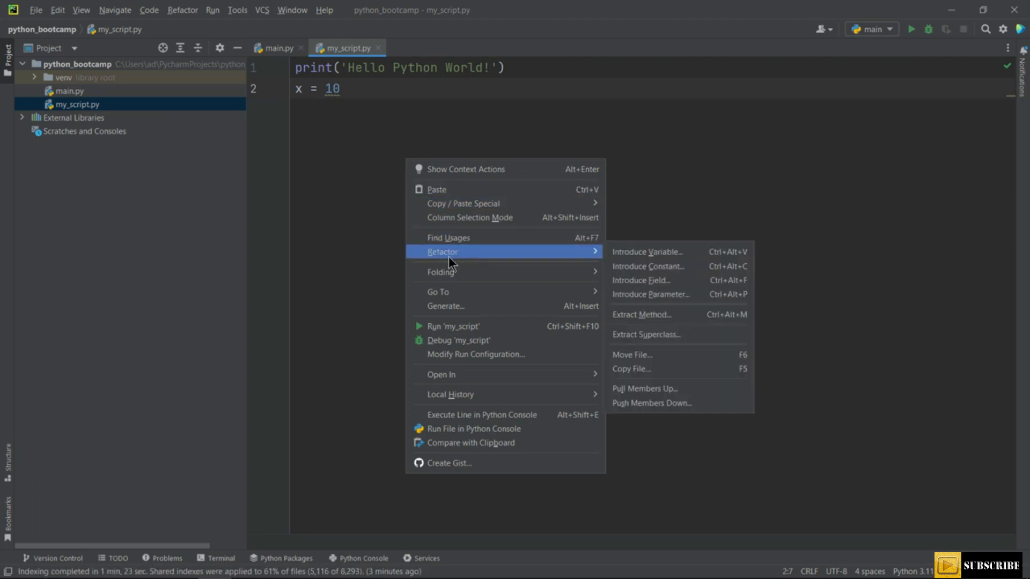
{"action": "mouse_move", "coordinate": [544, 311]}
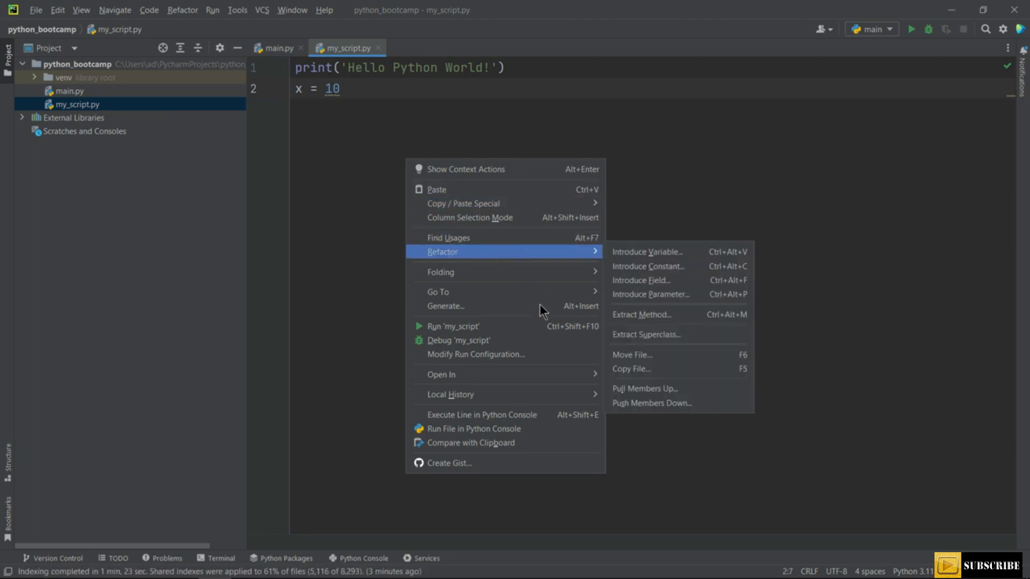
{"action": "mouse_move", "coordinate": [452, 327]}
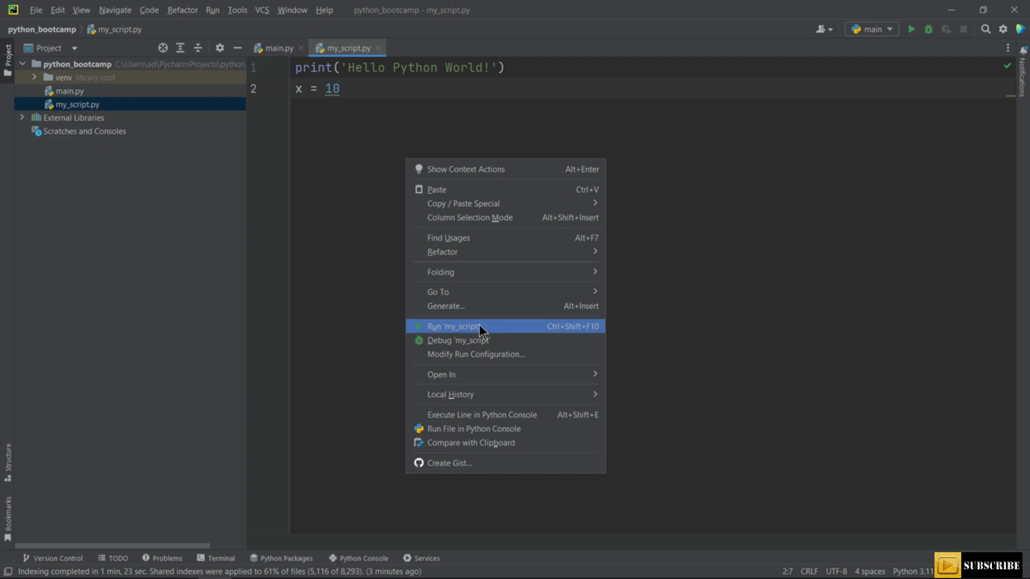
{"action": "mouse_move", "coordinate": [471, 337]}
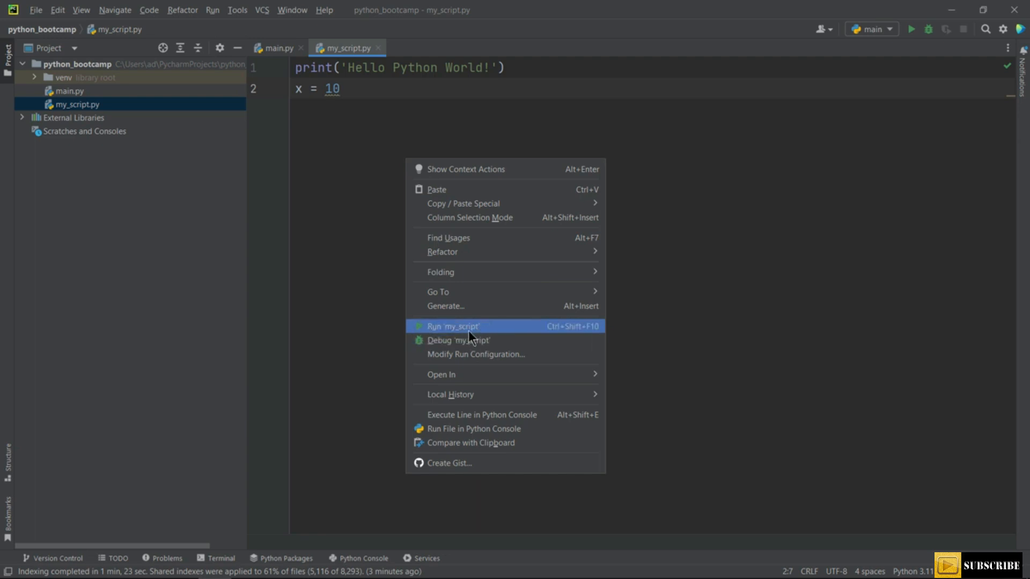
{"action": "left_click", "coordinate": [452, 326]}
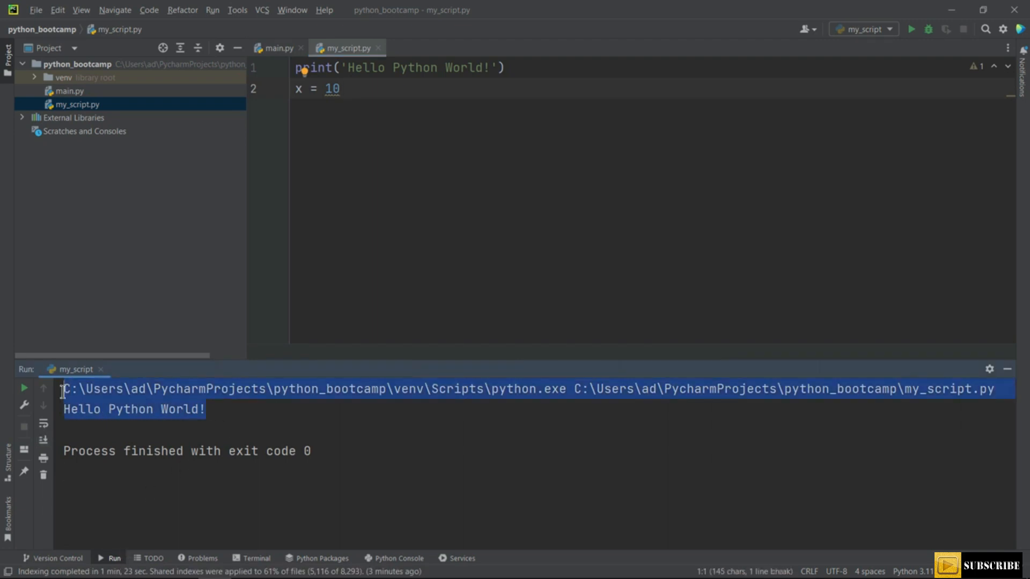
{"action": "left_click", "coordinate": [118, 471]}
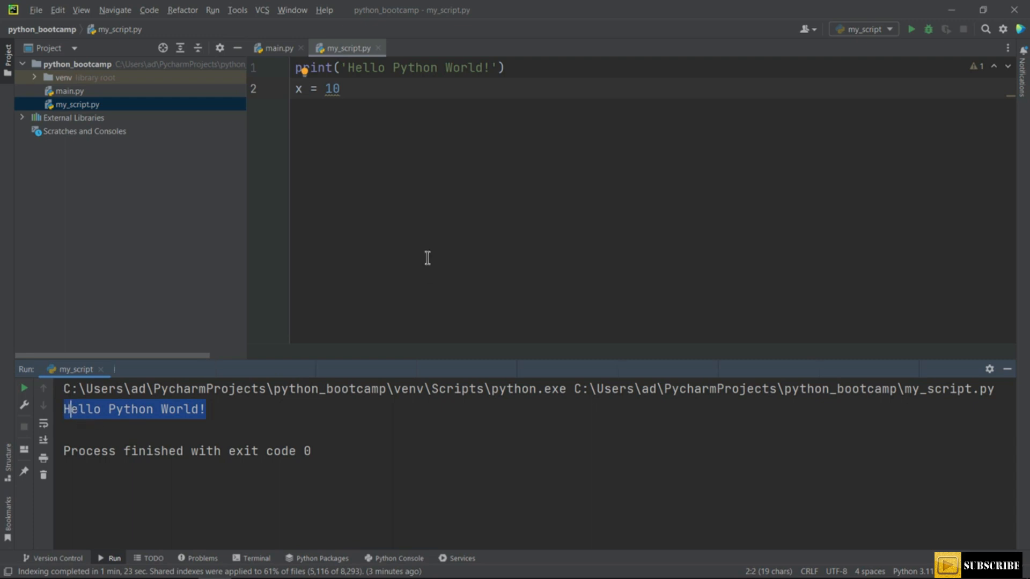
Show the Run menu with Run 'my_script' and its Shift+F10 shortcut.
{"action": "left_click", "coordinate": [212, 10]}
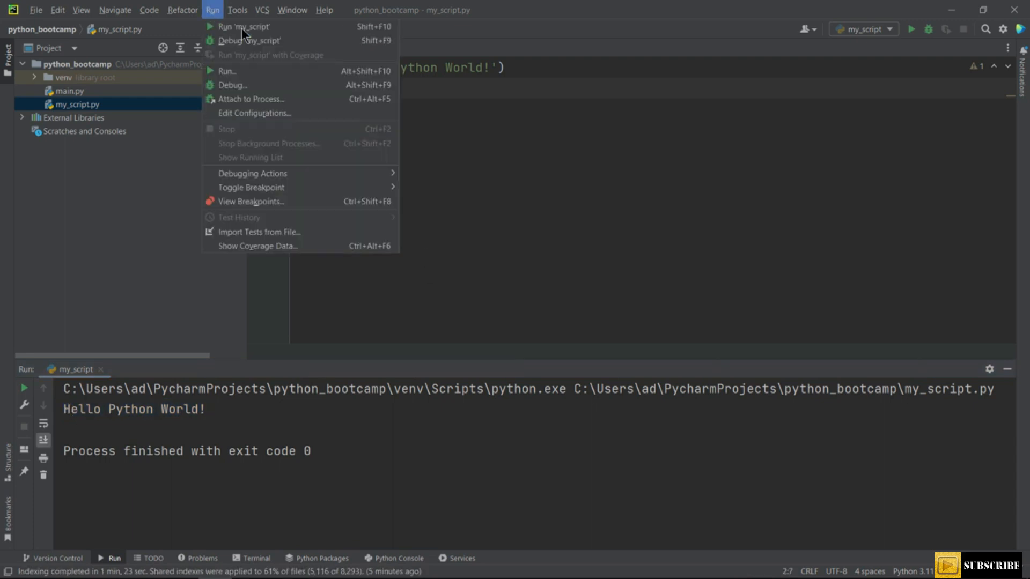
{"action": "mouse_move", "coordinate": [246, 26]}
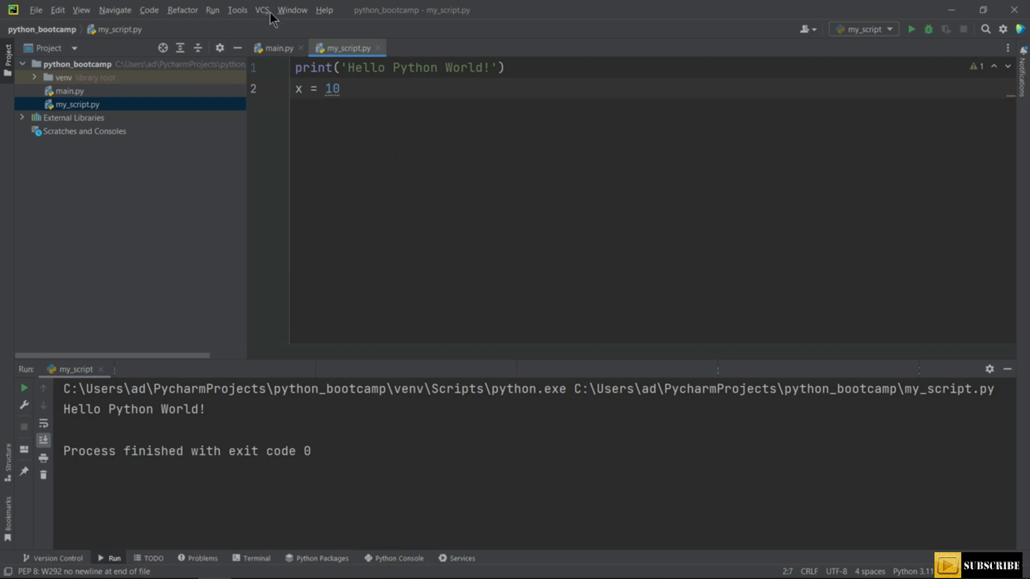
{"action": "left_click", "coordinate": [212, 10]}
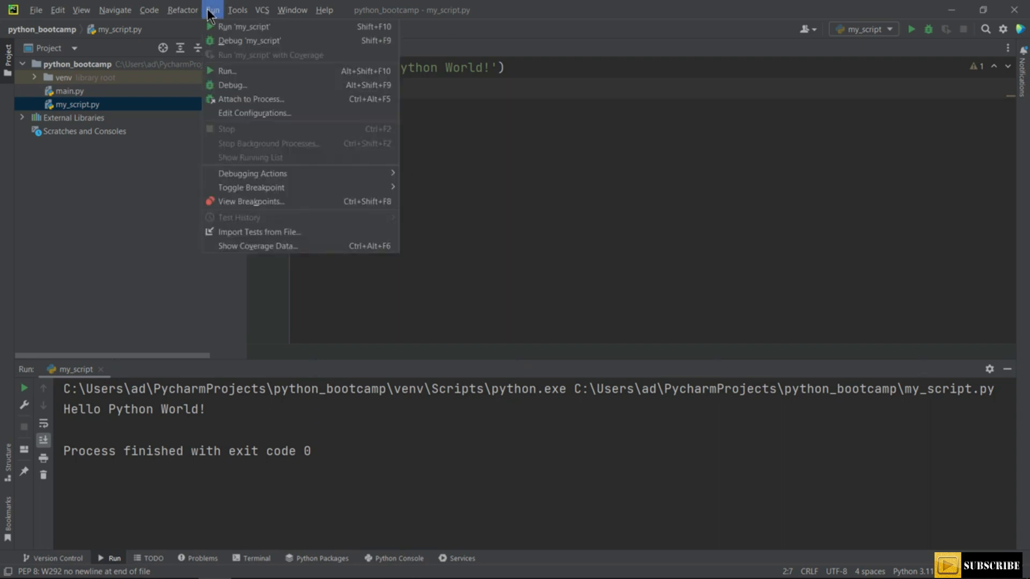
{"action": "mouse_move", "coordinate": [244, 27]}
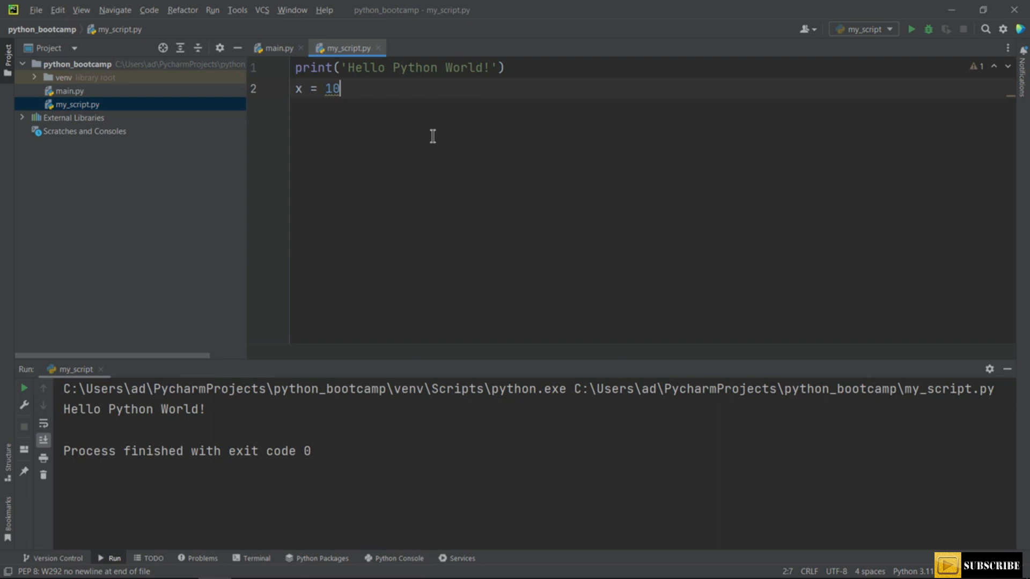
{"action": "left_click", "coordinate": [35, 9]}
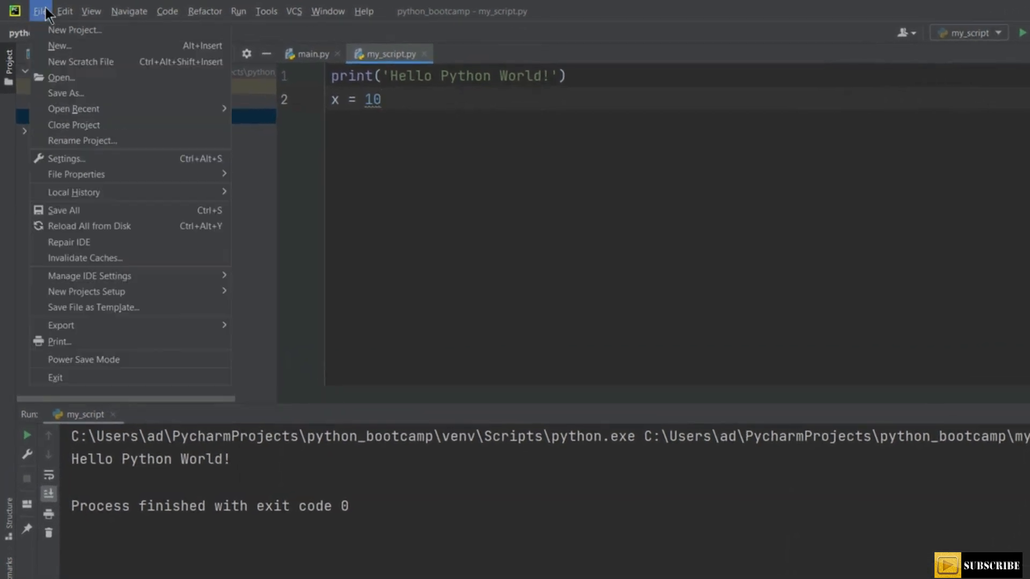
{"action": "left_click", "coordinate": [65, 158]}
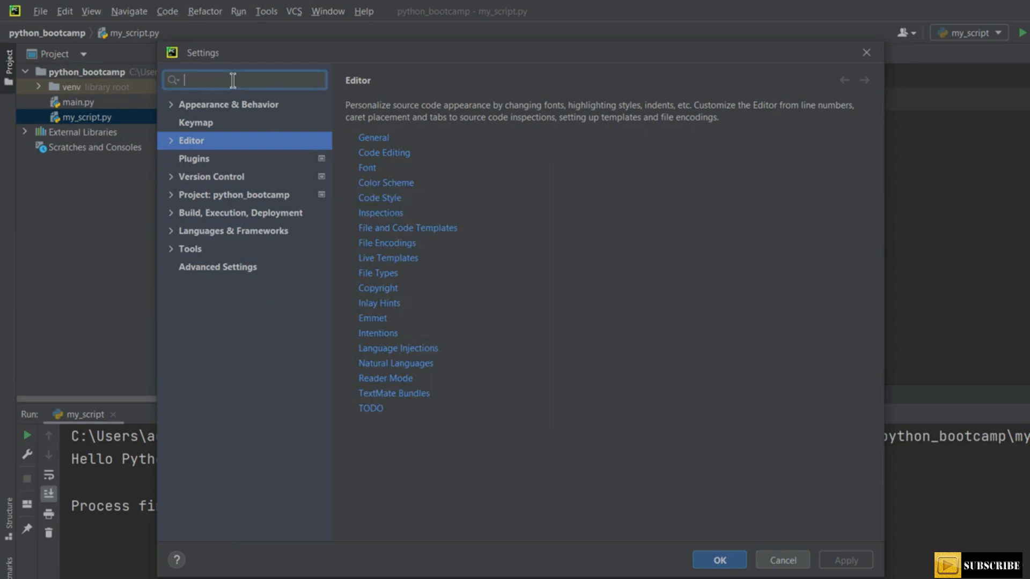
{"action": "type", "text": "short"}
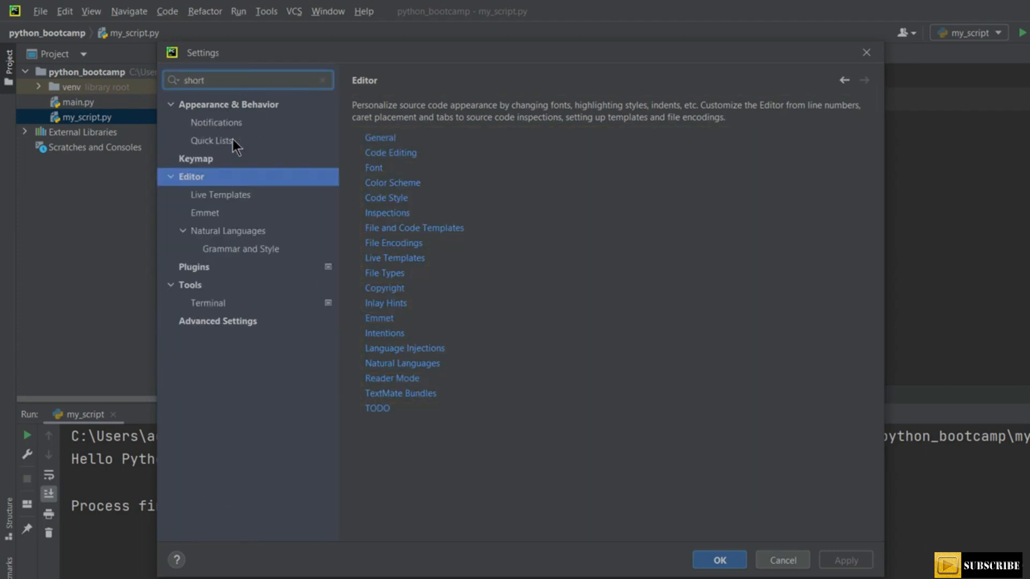
{"action": "left_click", "coordinate": [195, 159]}
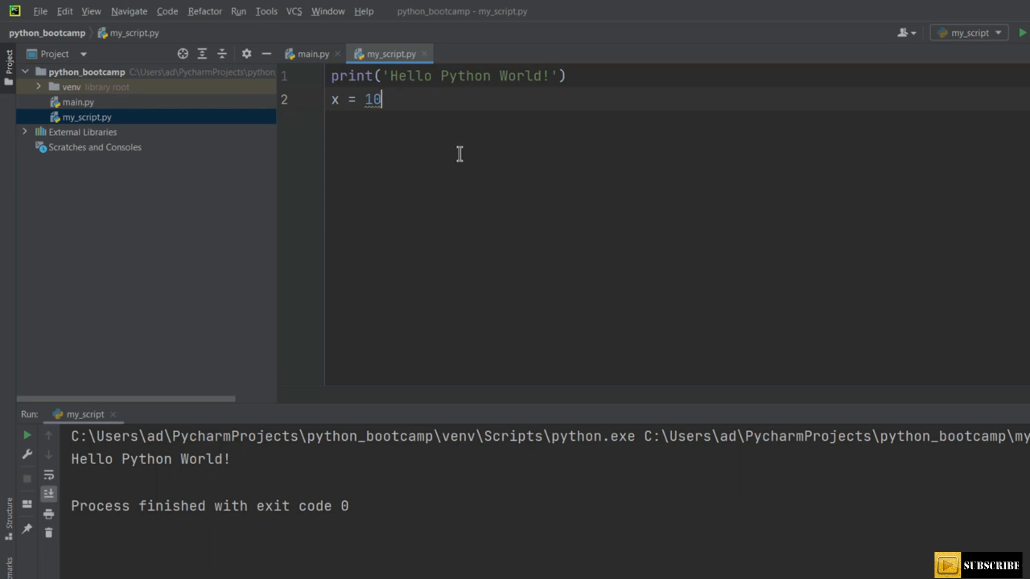
Add a = 10, b = 20, c = 30 with print(a * 2), print(b * 3), print(c * c).
{"action": "key", "text": "Enter"}
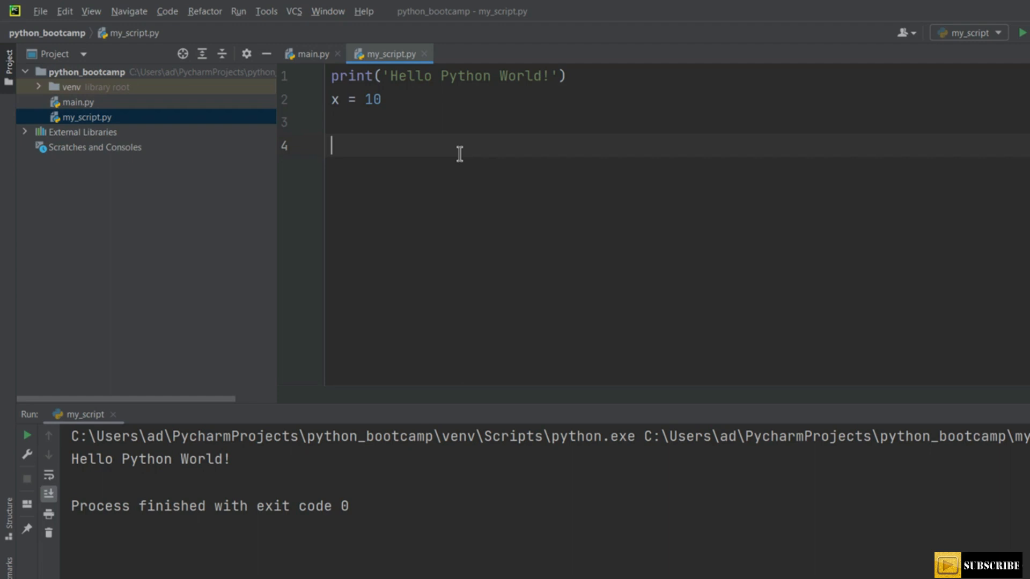
{"action": "type", "text": "a = 10"}
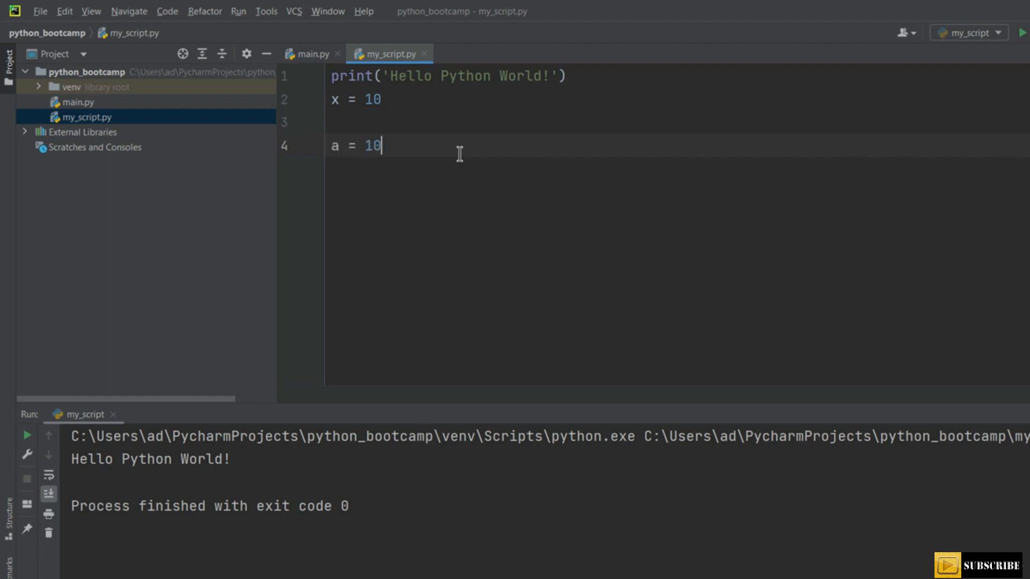
{"action": "type", "text": "print(a * 2"}
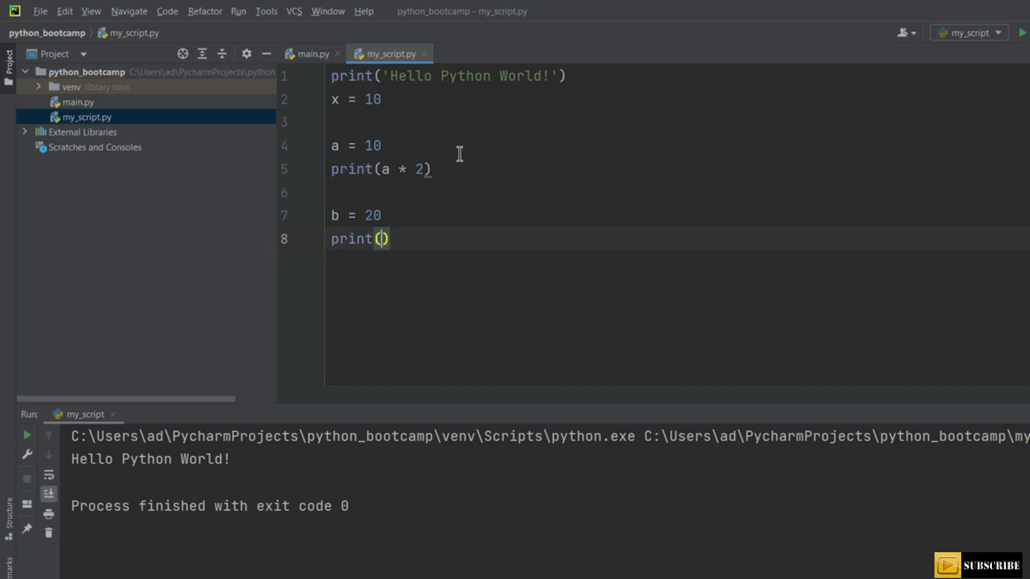
{"action": "type", "text": "b"}
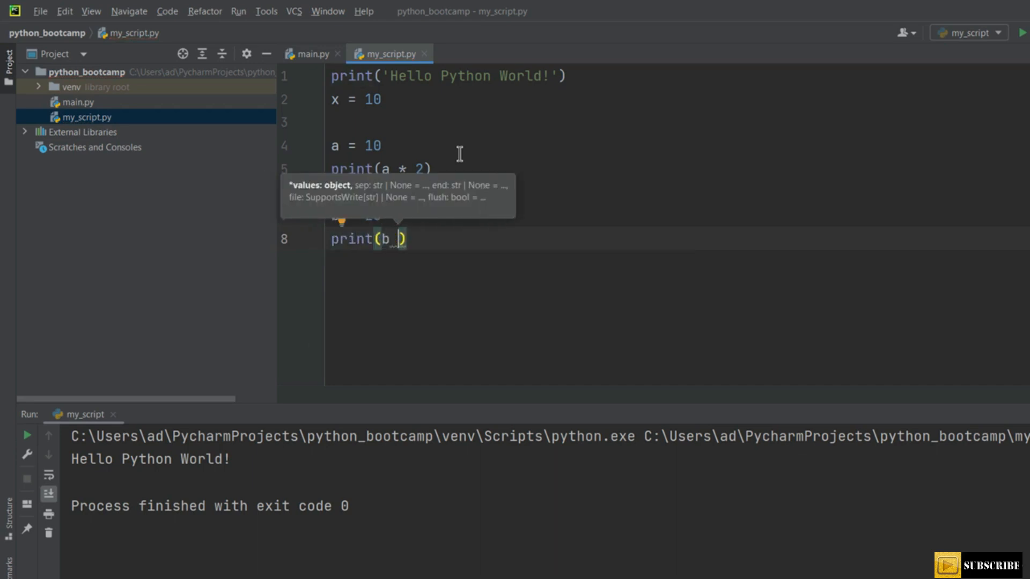
{"action": "type", "text": "* 3"}
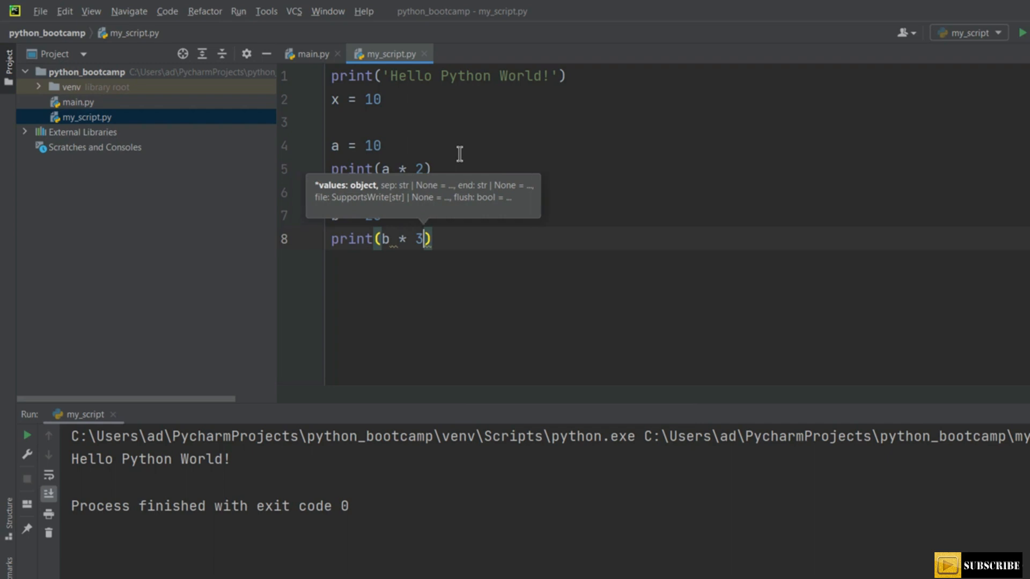
{"action": "type", "text": "c ="}
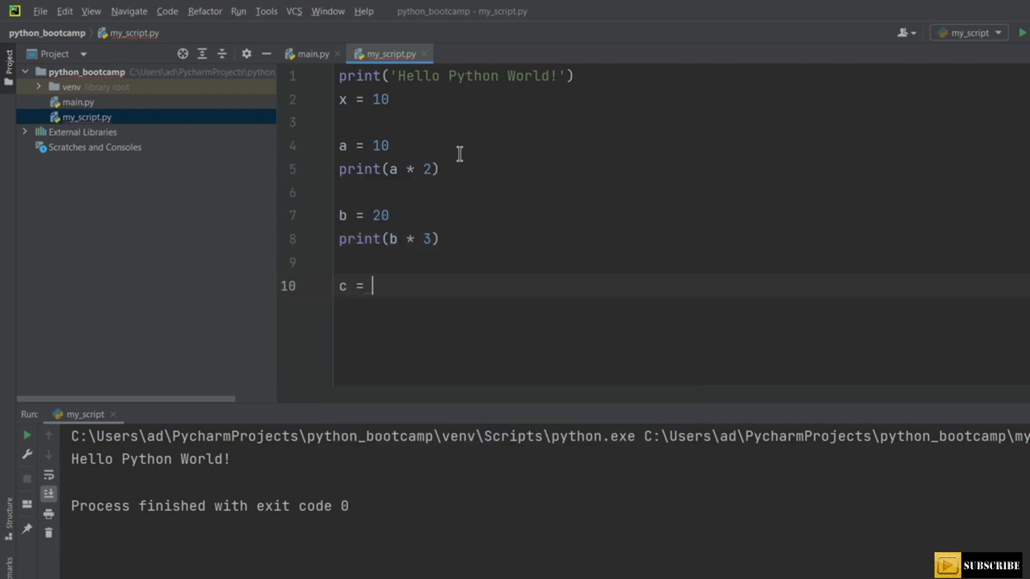
{"action": "type", "text": "30"}
{"action": "type", "text": "print(c "}
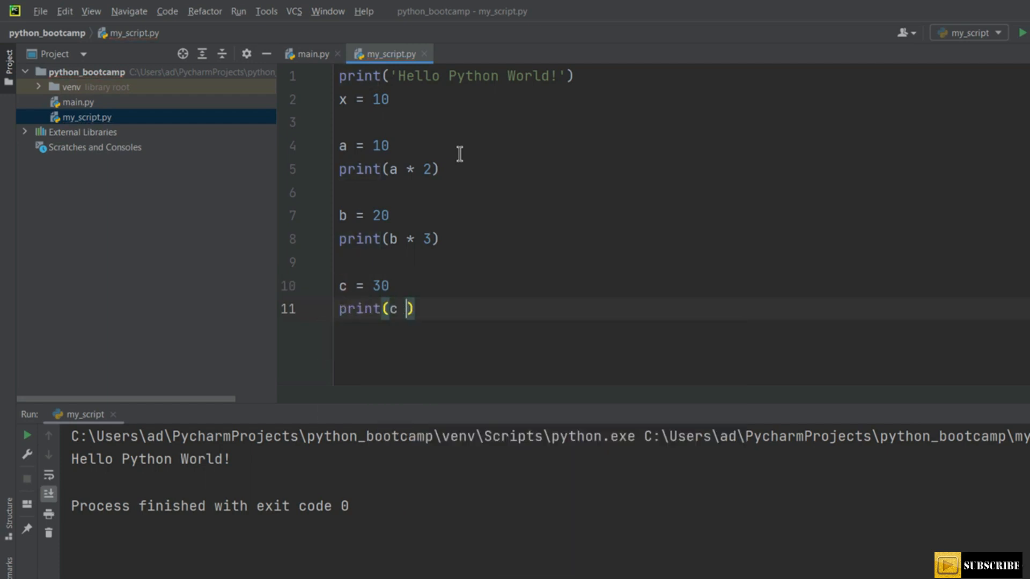
{"action": "type", "text": "* c"}
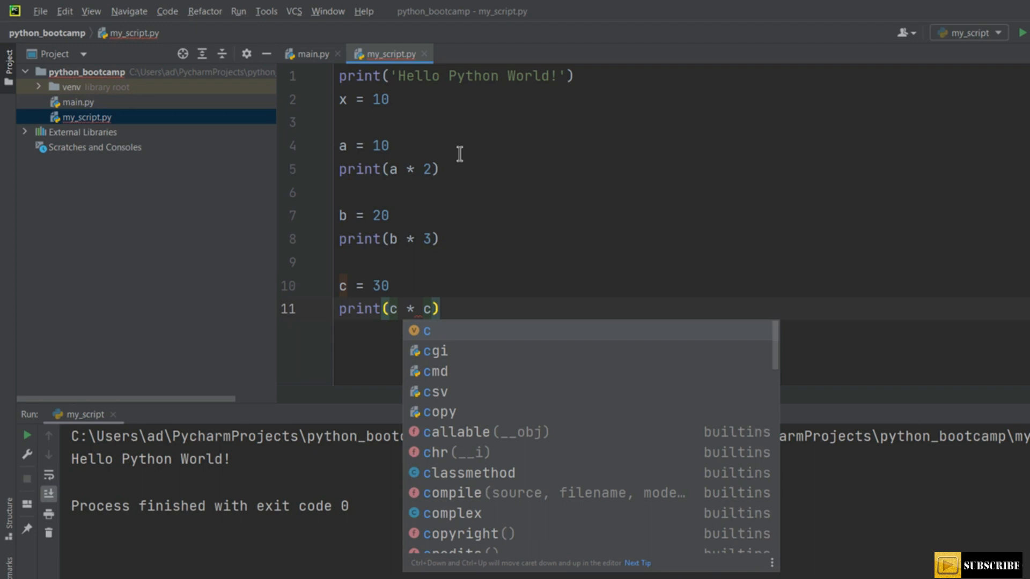
{"action": "mouse_move", "coordinate": [689, 79]}
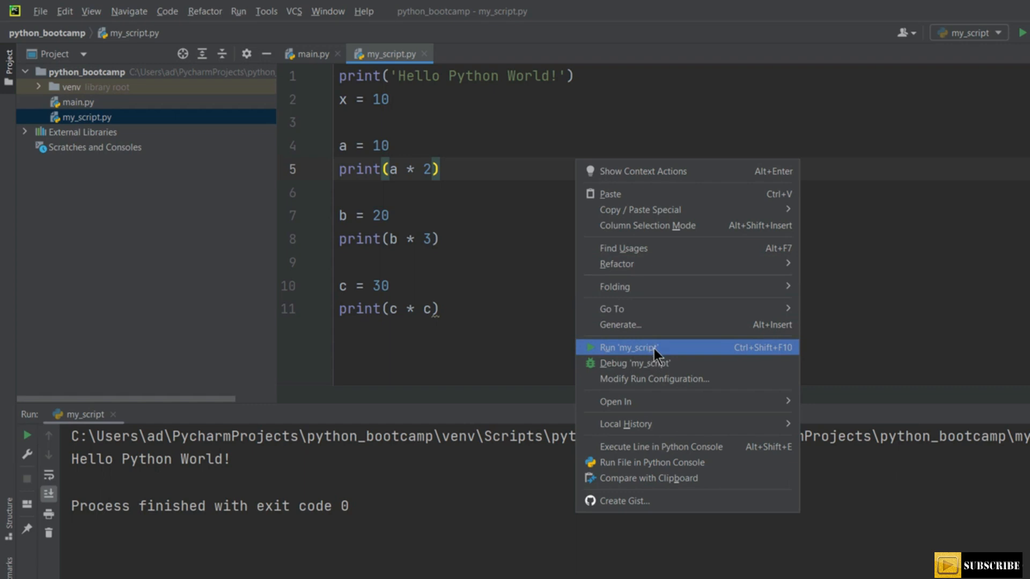
Rerun my_script to output 20, 60 and 900, then select lines 7–8.
{"action": "left_click", "coordinate": [628, 347]}
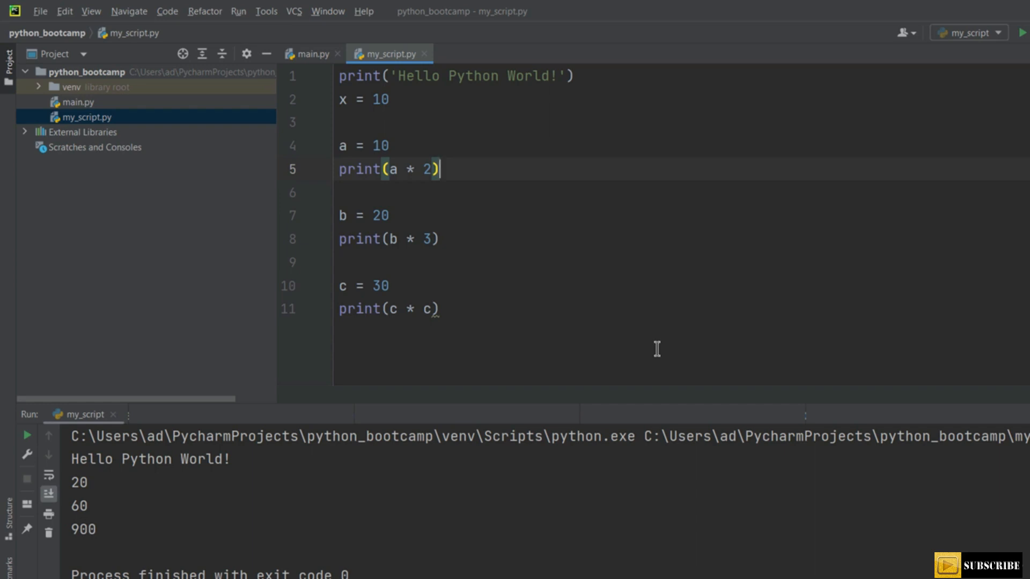
{"action": "left_click", "coordinate": [338, 262]}
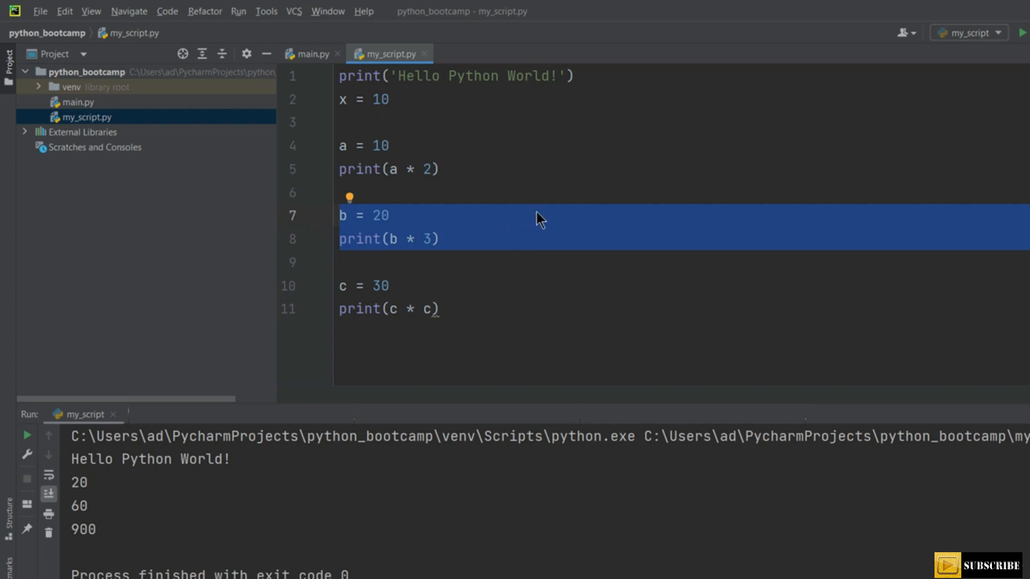
{"action": "mouse_move", "coordinate": [664, 217]}
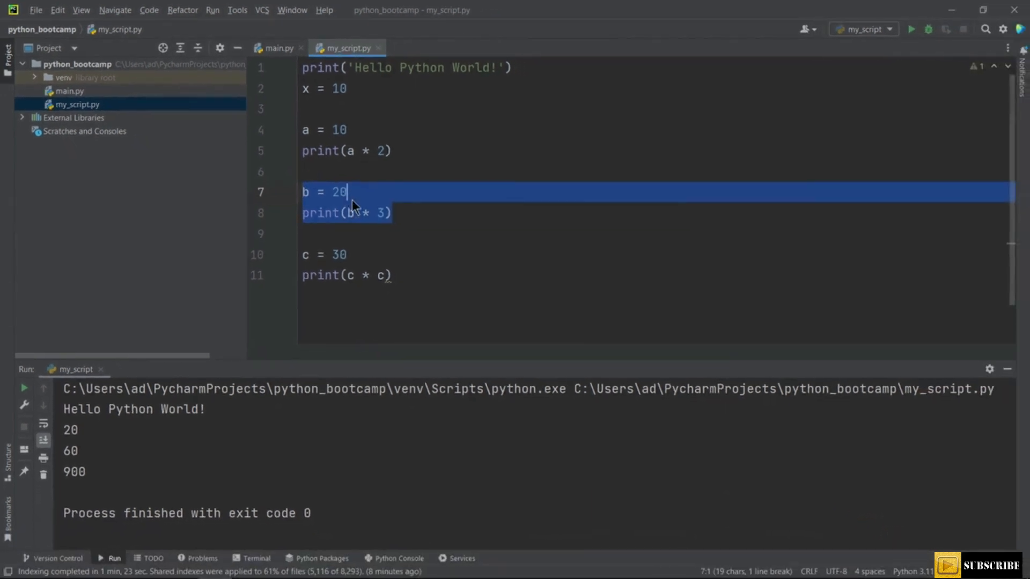
Execute the b = 20 and print(b * 3) selection in the Python Console, then deselect and press Alt+Shift+E.
{"action": "right_click", "coordinate": [352, 197]}
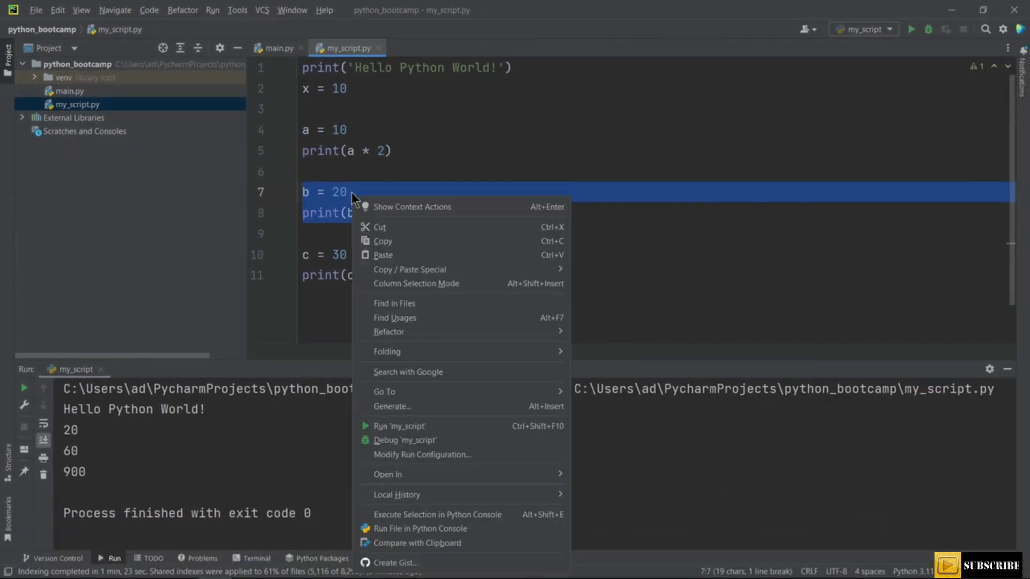
{"action": "mouse_move", "coordinate": [458, 518]}
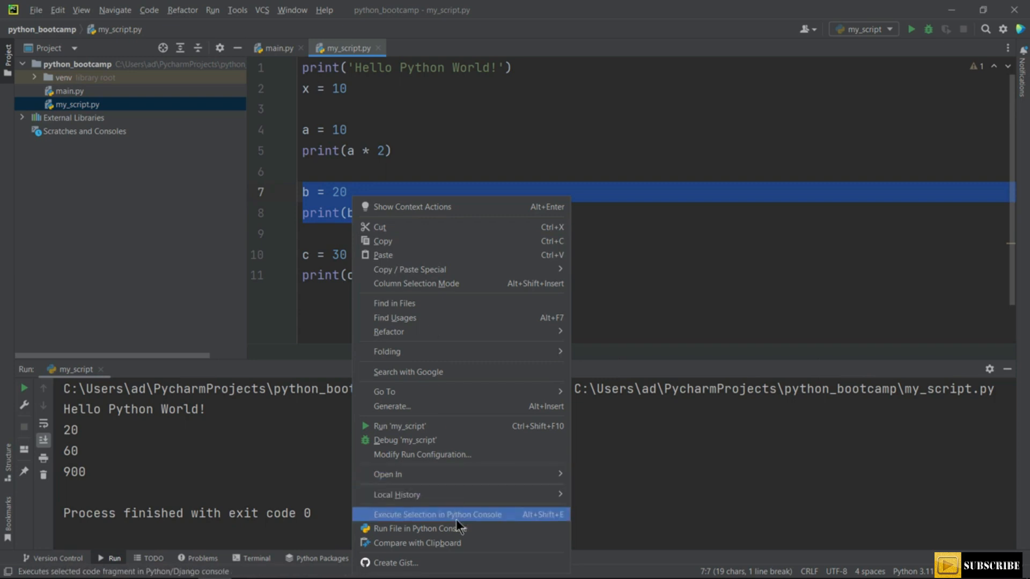
{"action": "mouse_move", "coordinate": [458, 522]}
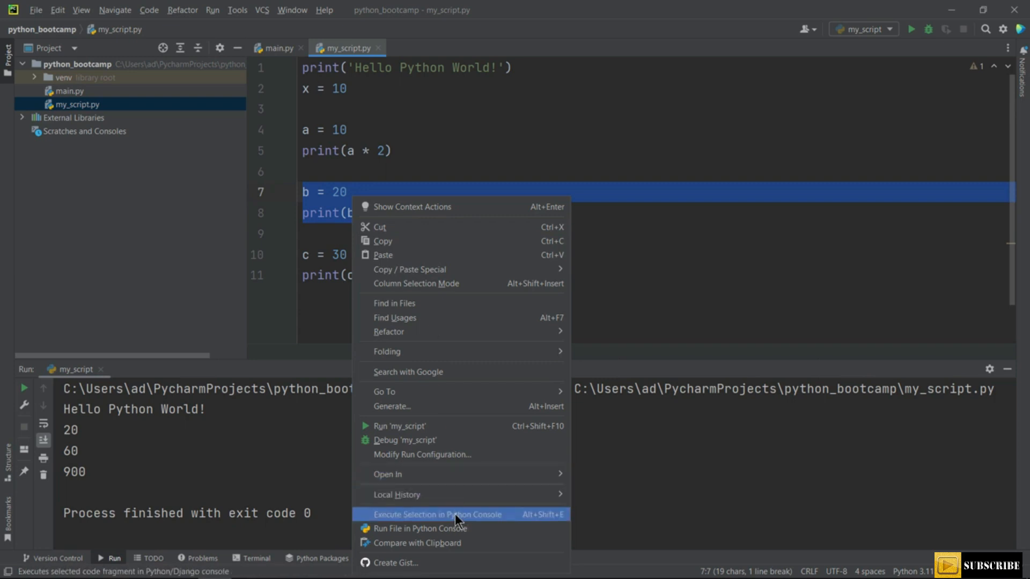
{"action": "left_click", "coordinate": [437, 515]}
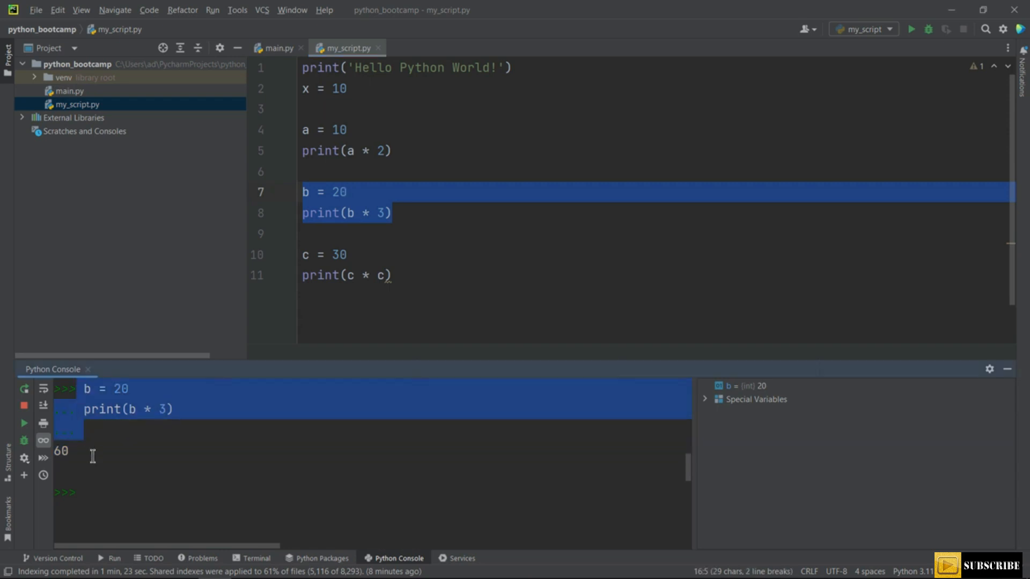
{"action": "left_click", "coordinate": [451, 232]}
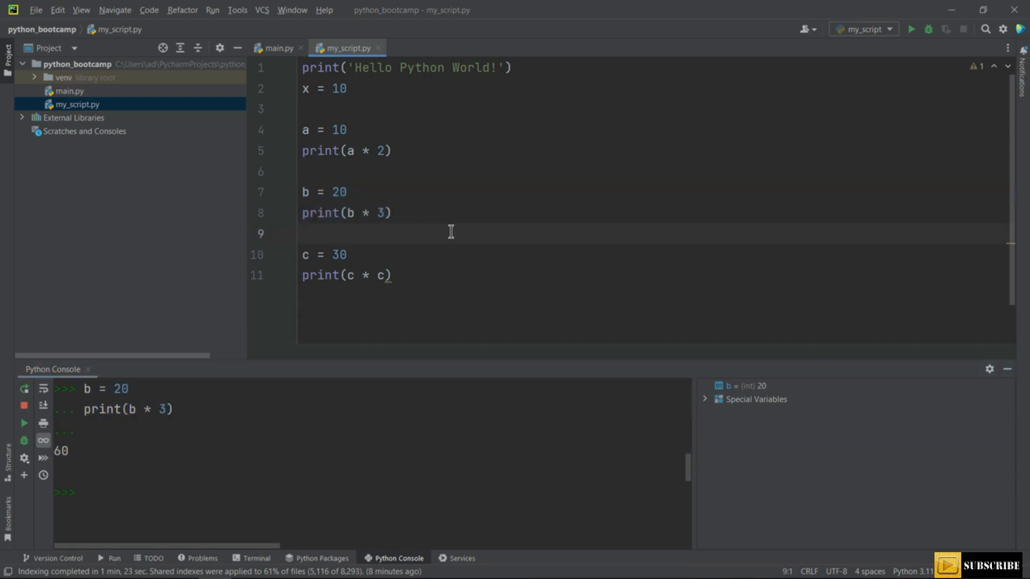
{"action": "key", "text": "Alt+Shift+e"}
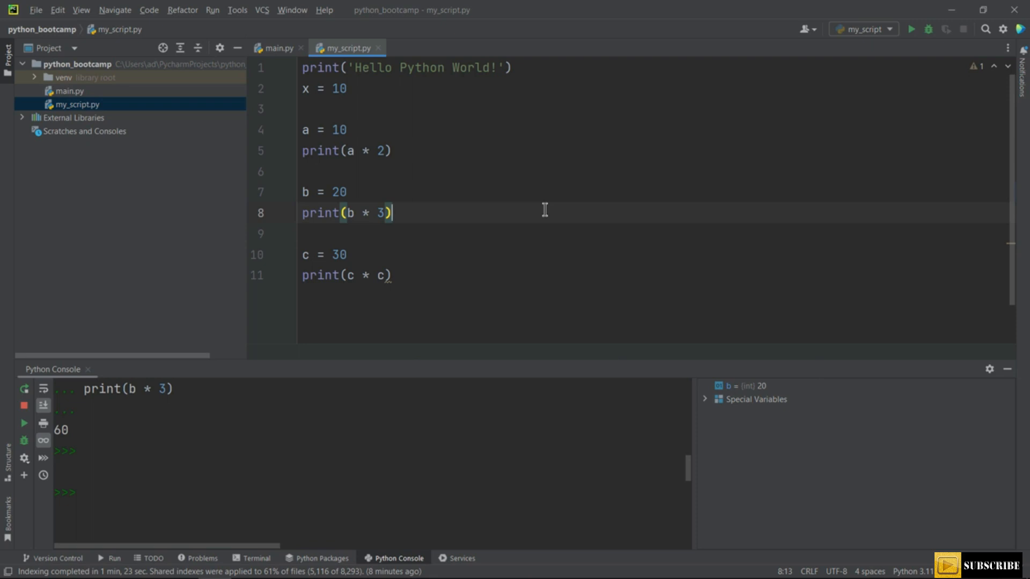
{"action": "left_click", "coordinate": [35, 9]}
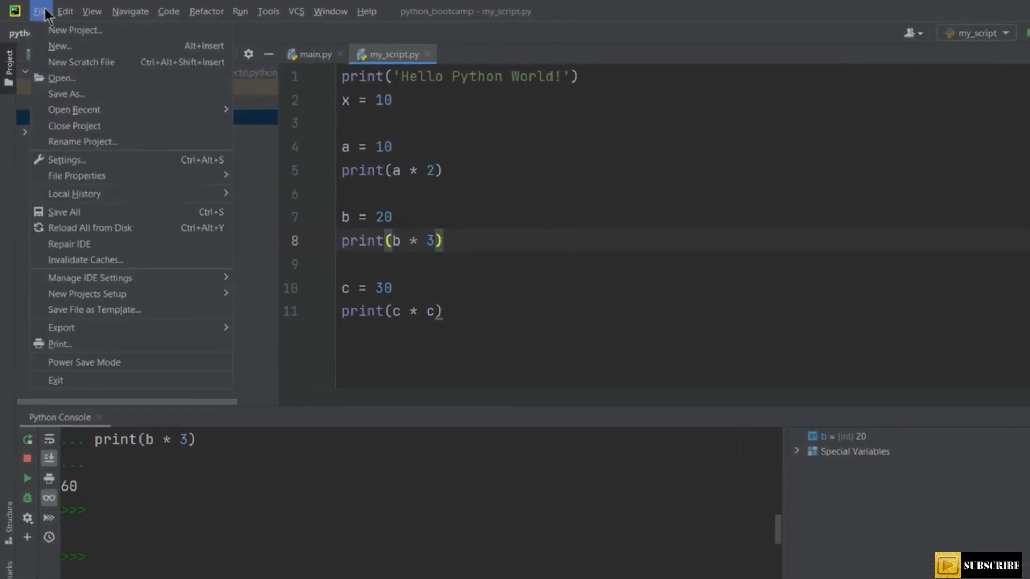
{"action": "left_click", "coordinate": [66, 160]}
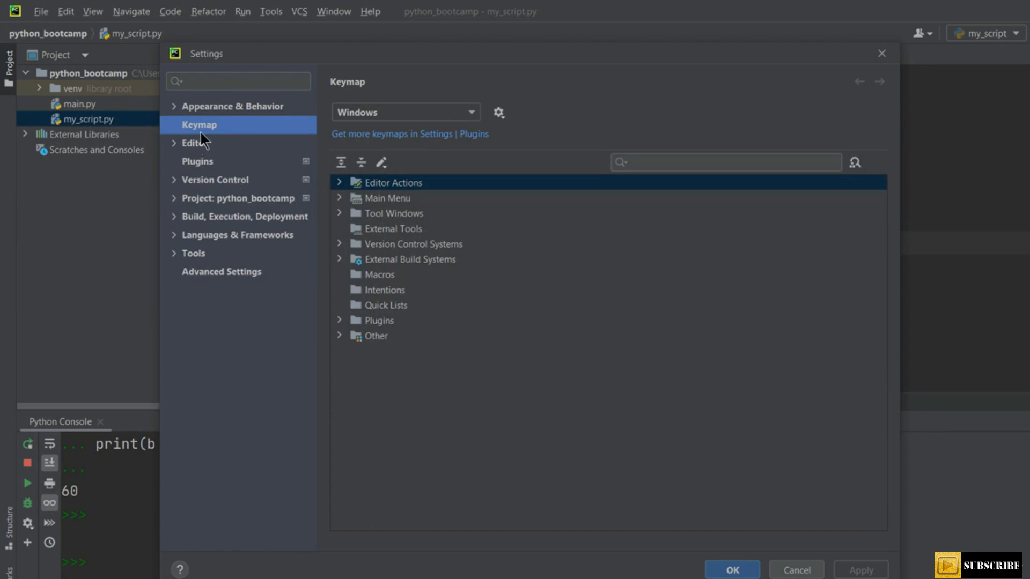
{"action": "left_click", "coordinate": [723, 162]}
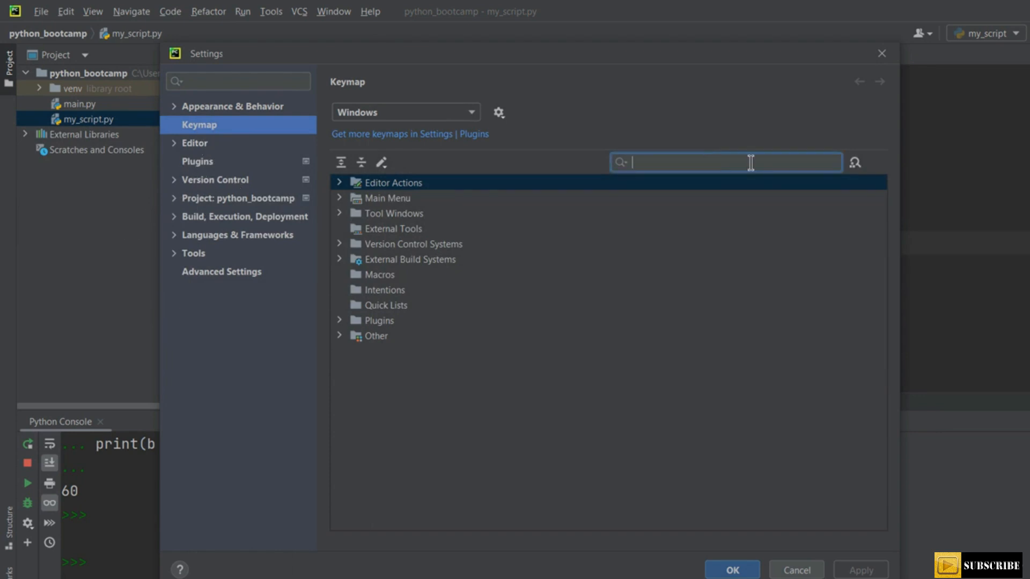
{"action": "type", "text": "execute selection"}
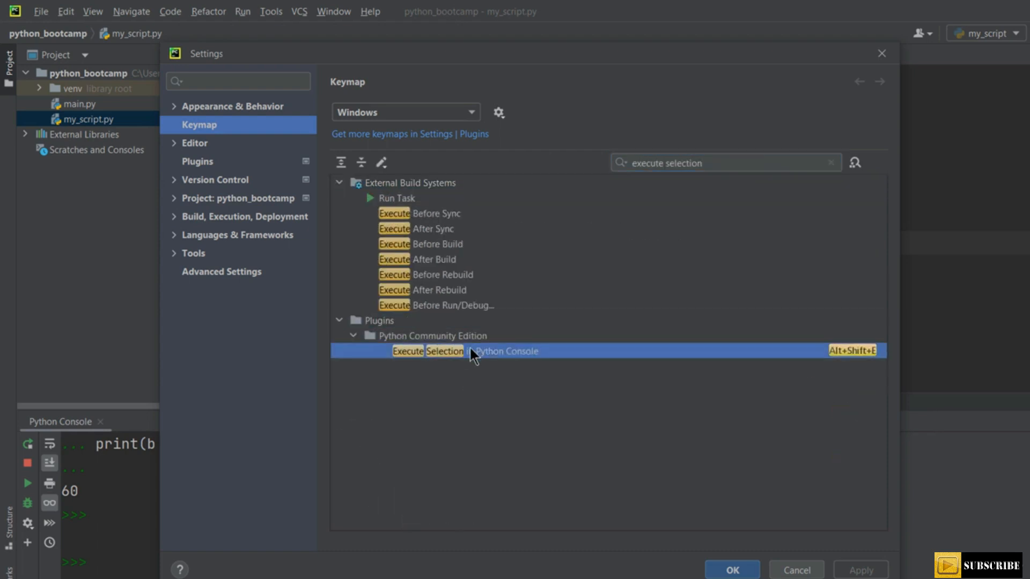
{"action": "mouse_move", "coordinate": [792, 355]}
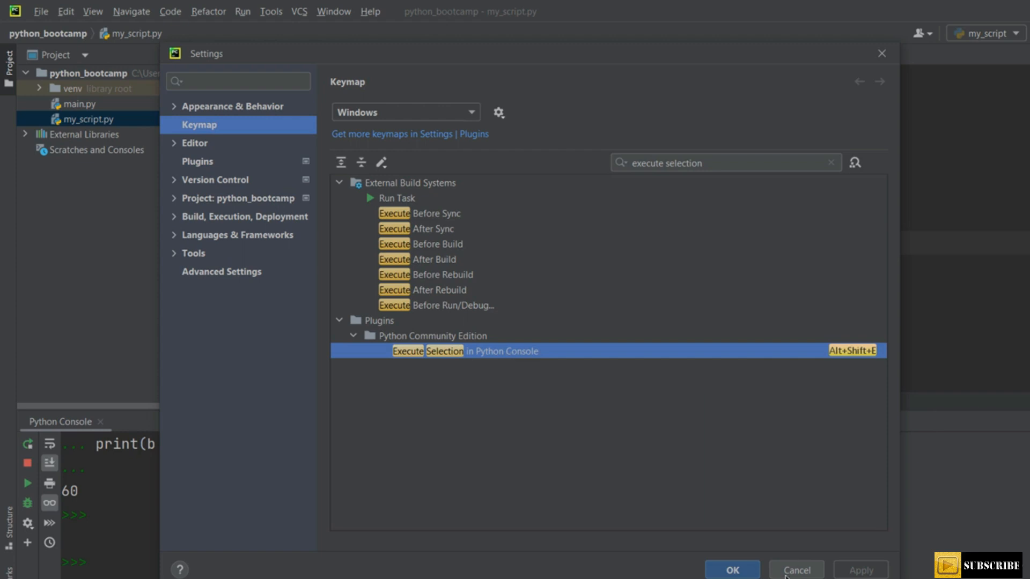
{"action": "left_click", "coordinate": [797, 570]}
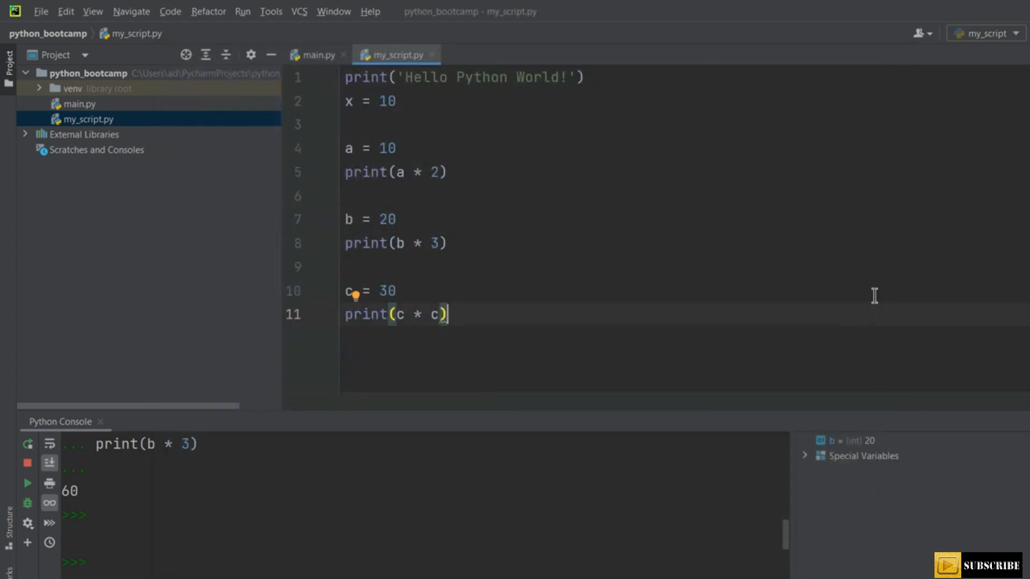